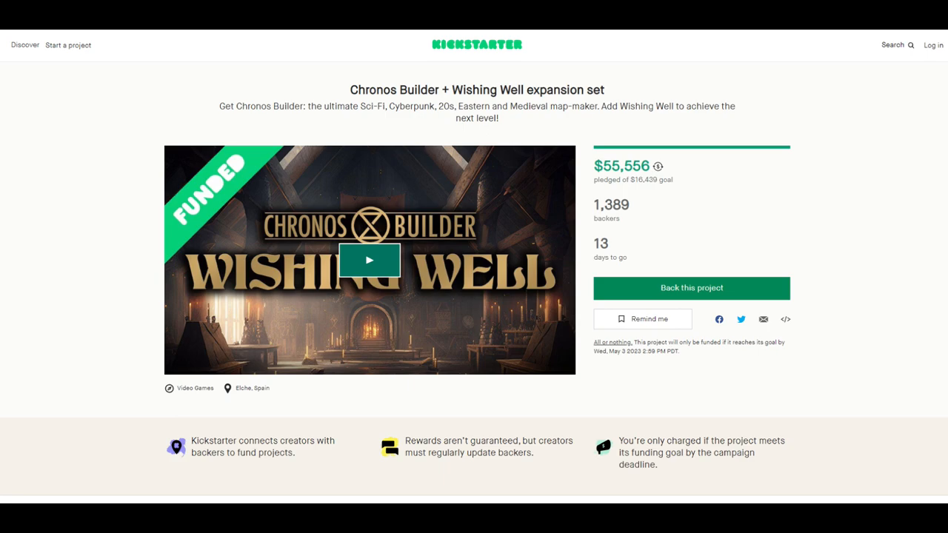
- Scroll through the Story section of the Chronos Builder + Wishing Well Kickstarter page
left_click(690, 287)
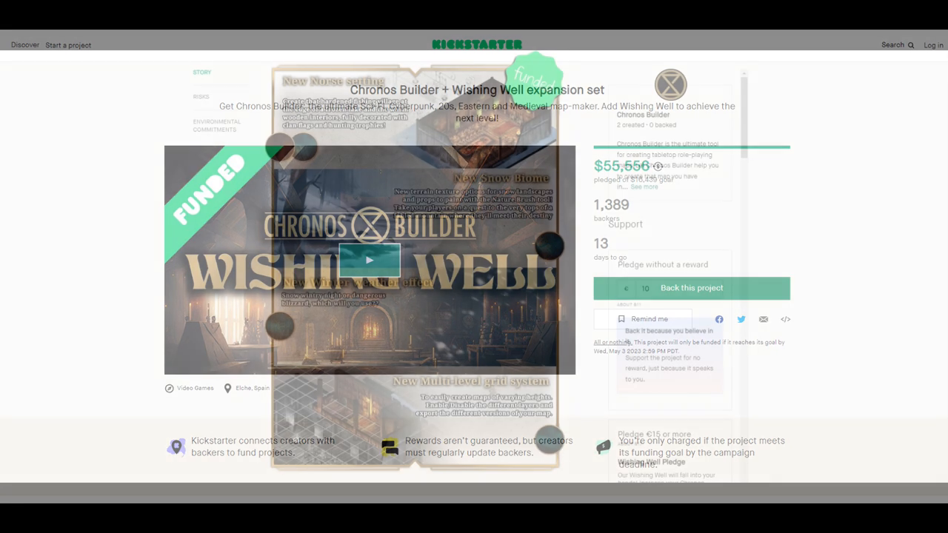
scroll("down", 3)
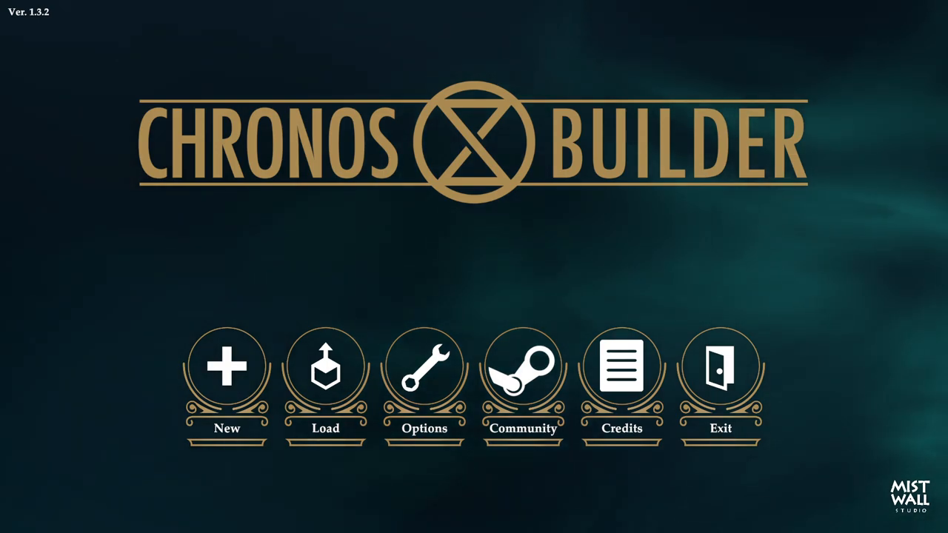
mouse_move(632, 202)
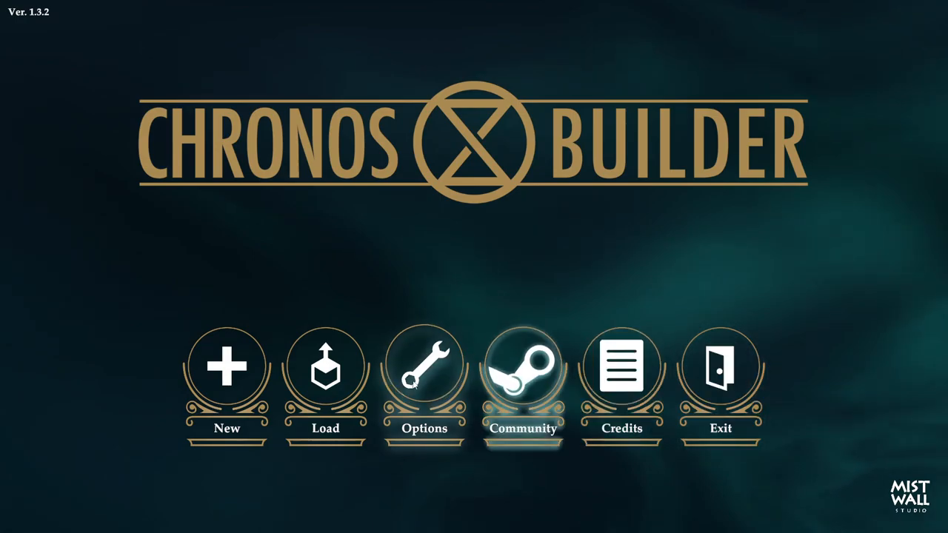
mouse_move(226, 366)
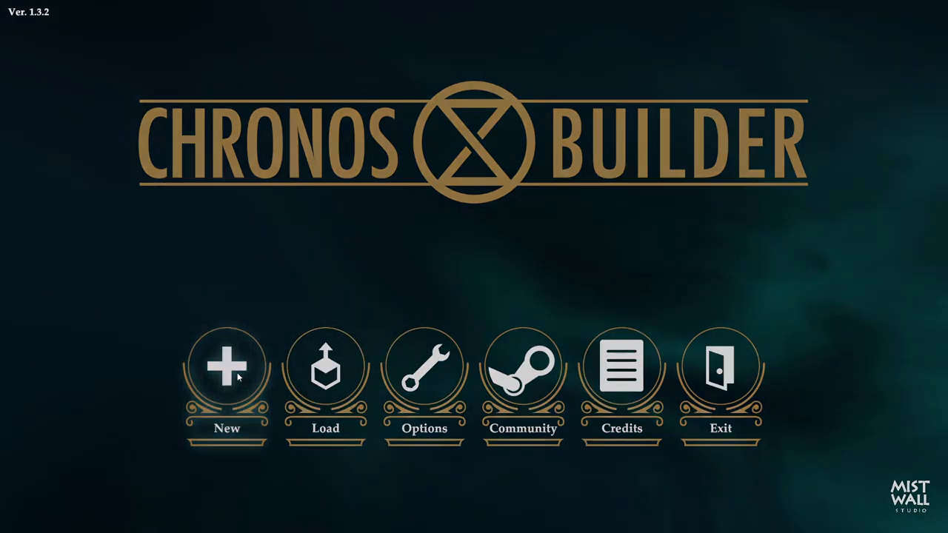
- Create a new map from the Chronos Builder title screen
left_click(226, 366)
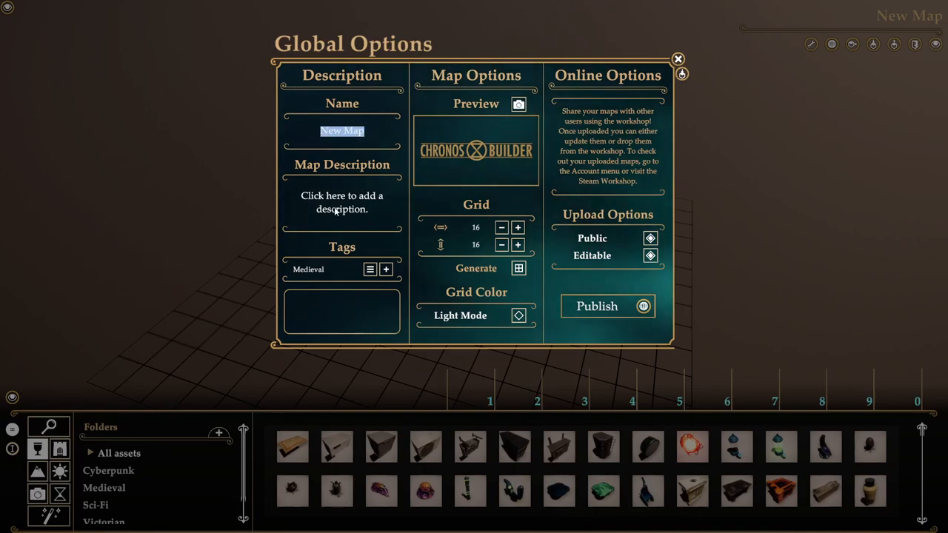
- Select the placeholder map description and browse the available map tags
left_click(341, 203)
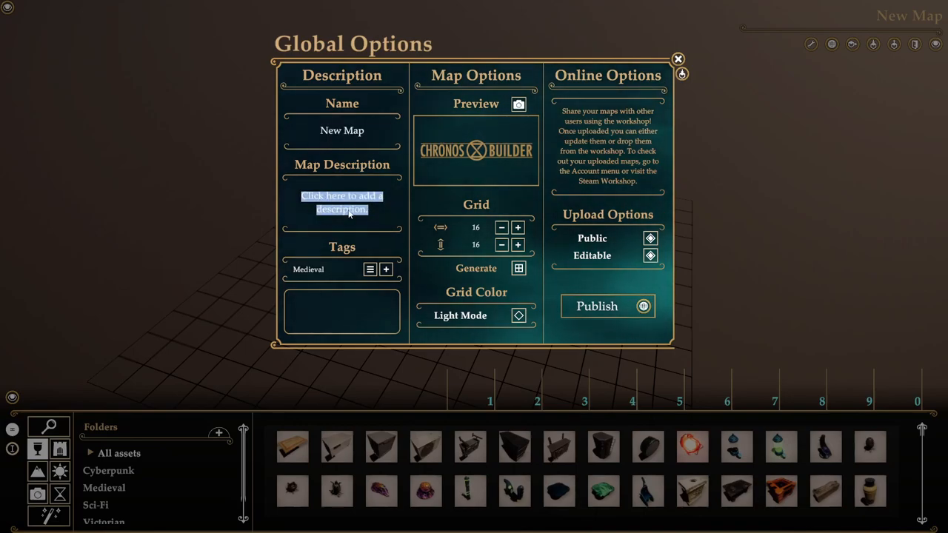
left_click(370, 269)
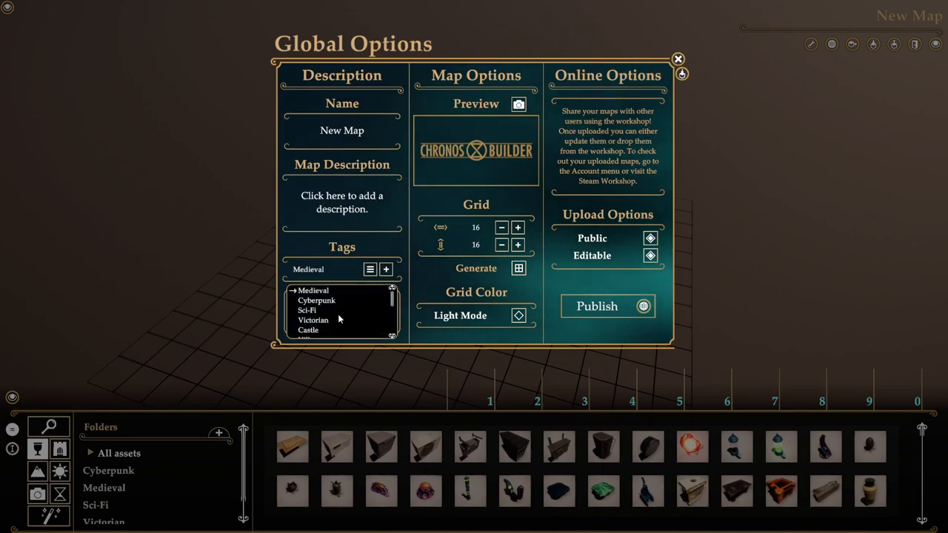
scroll("down", 3)
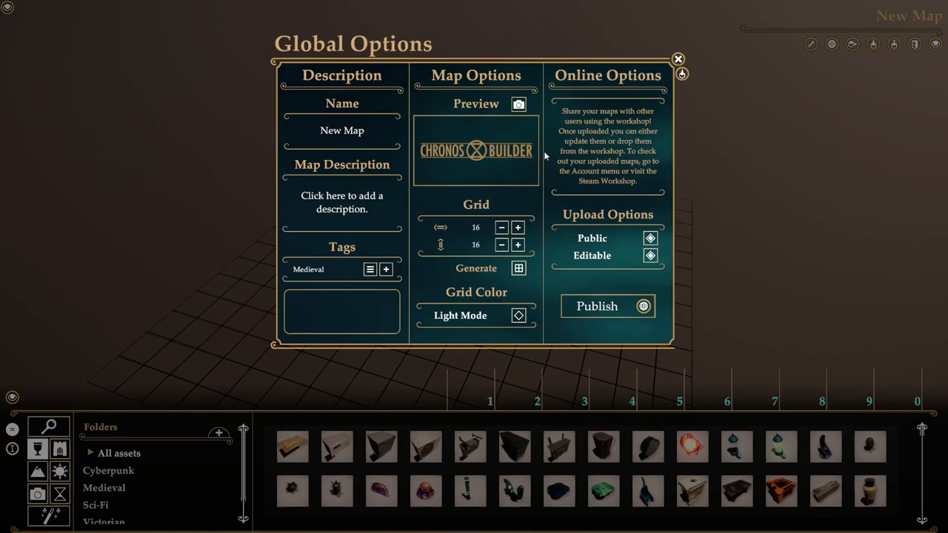
mouse_move(467, 141)
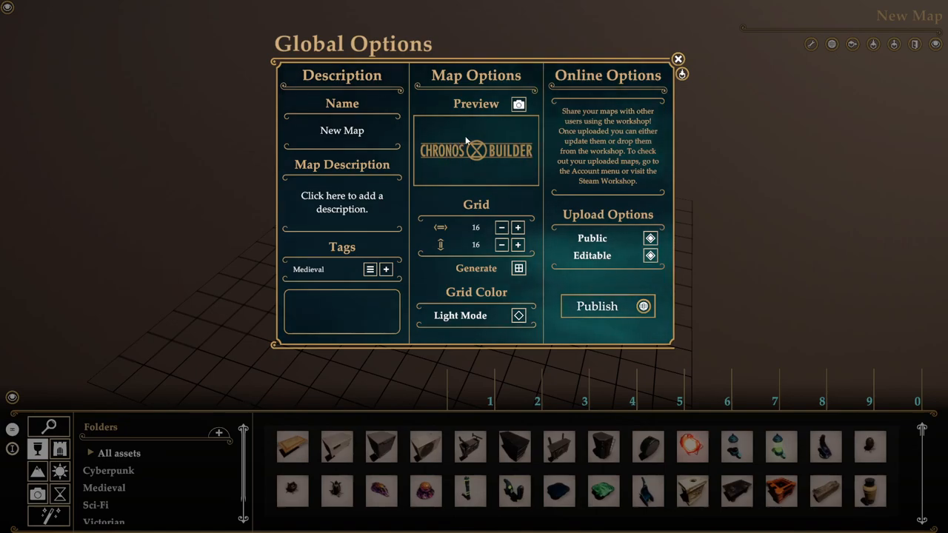
- Capture the grid as the map preview, keep grid width 16, and close Global Options
left_click(519, 104)
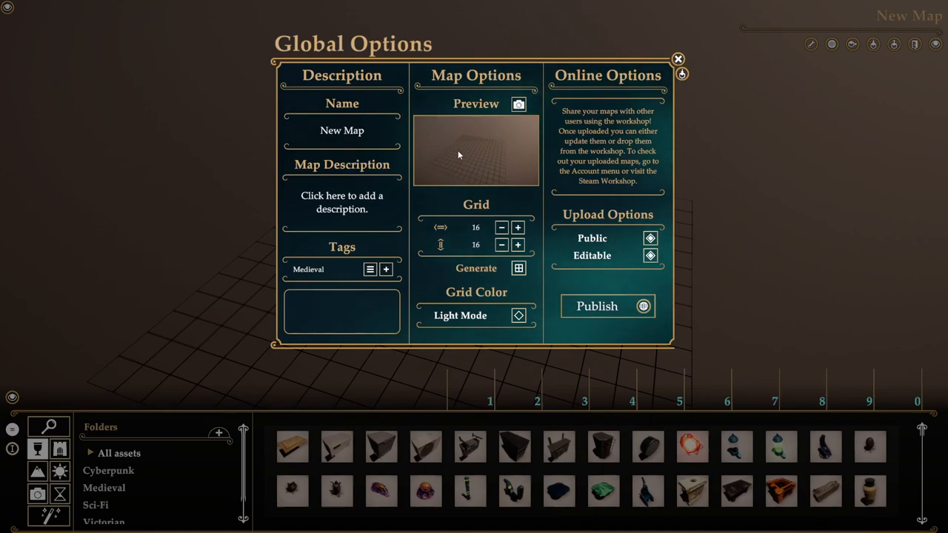
left_click(518, 228)
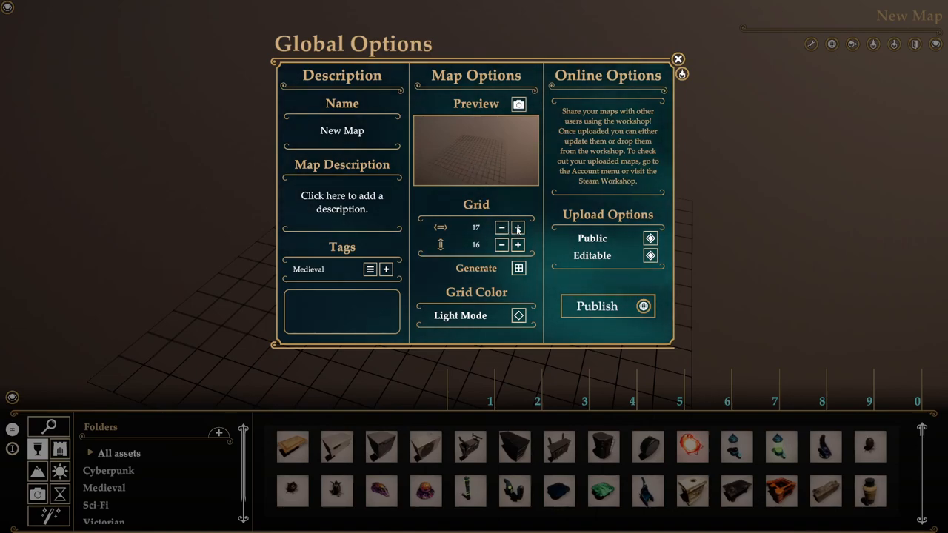
left_click(502, 228)
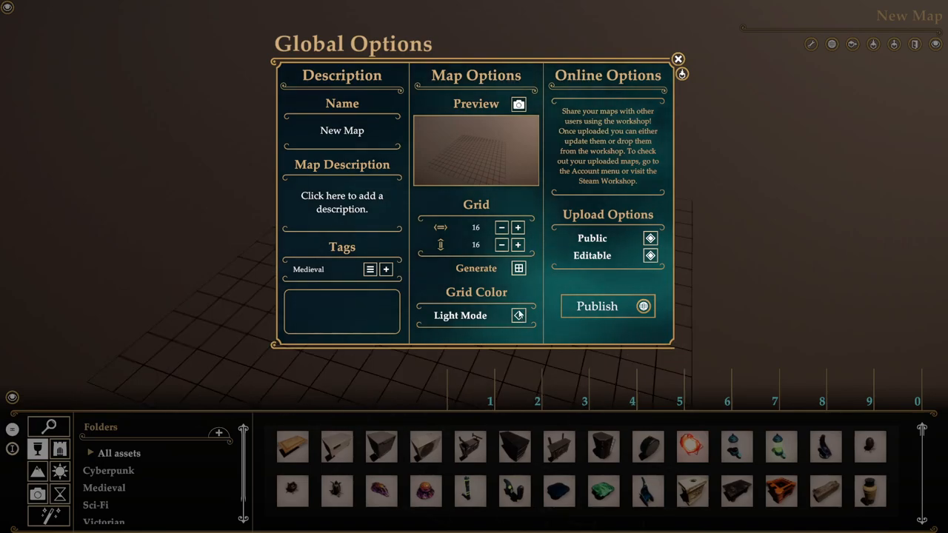
mouse_move(583, 162)
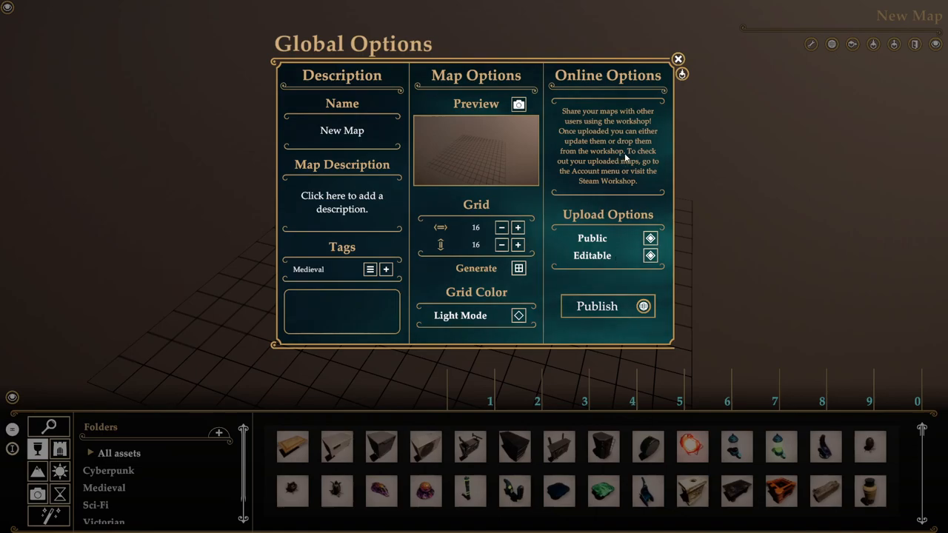
mouse_move(634, 178)
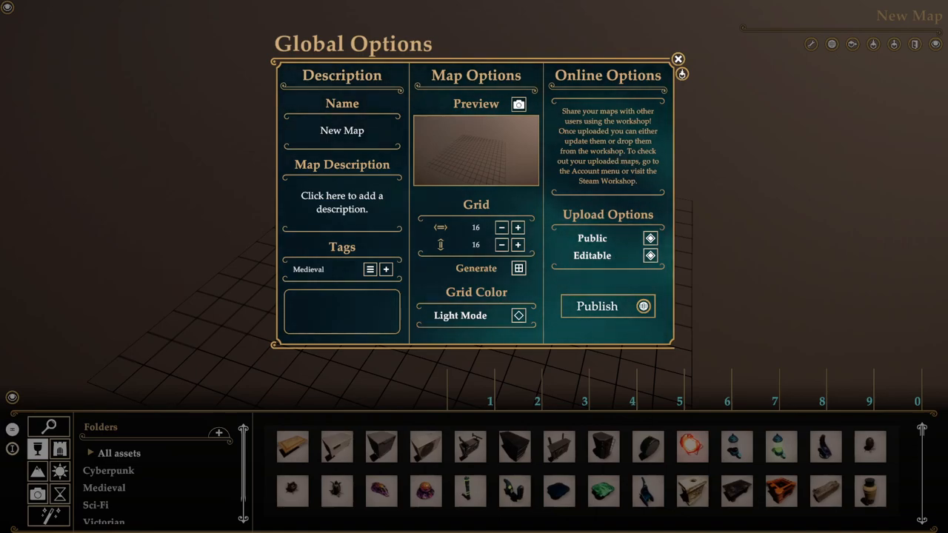
left_click(677, 59)
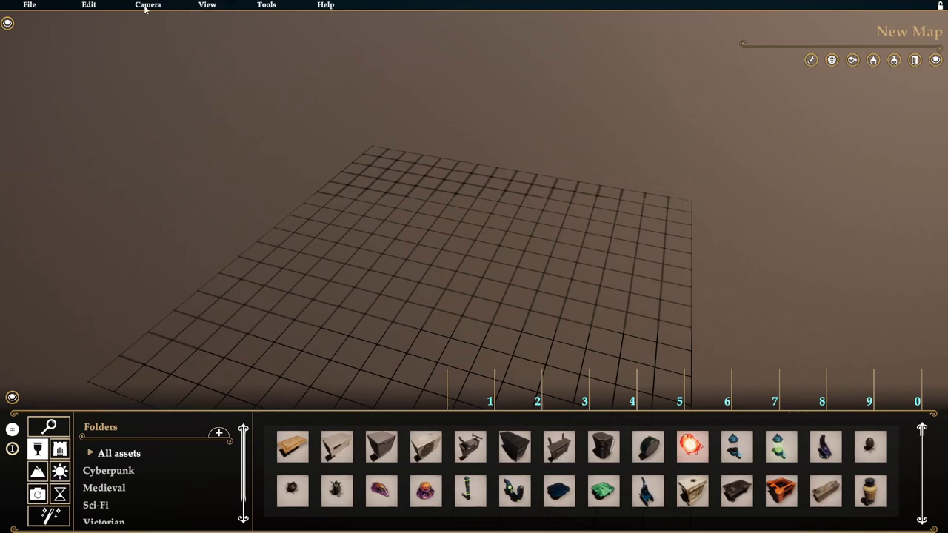
left_click(29, 5)
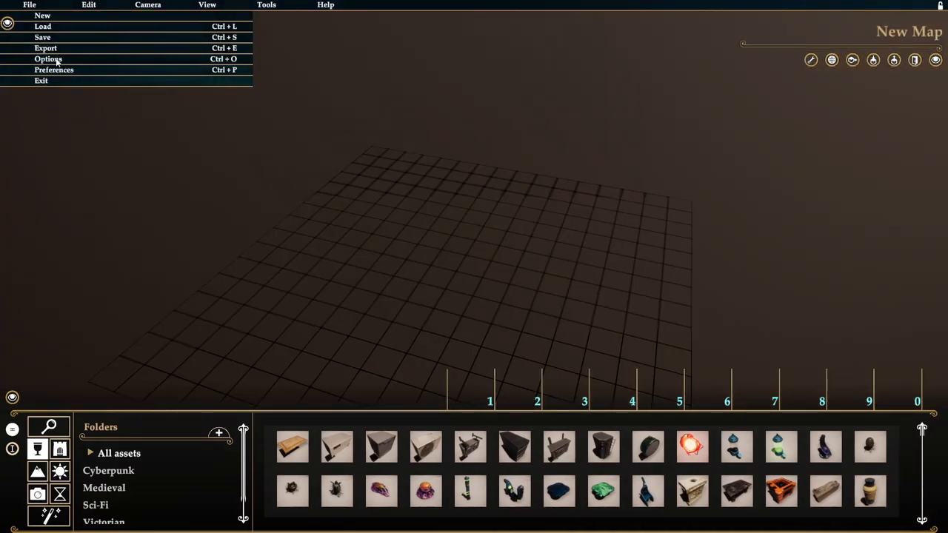
left_click(88, 5)
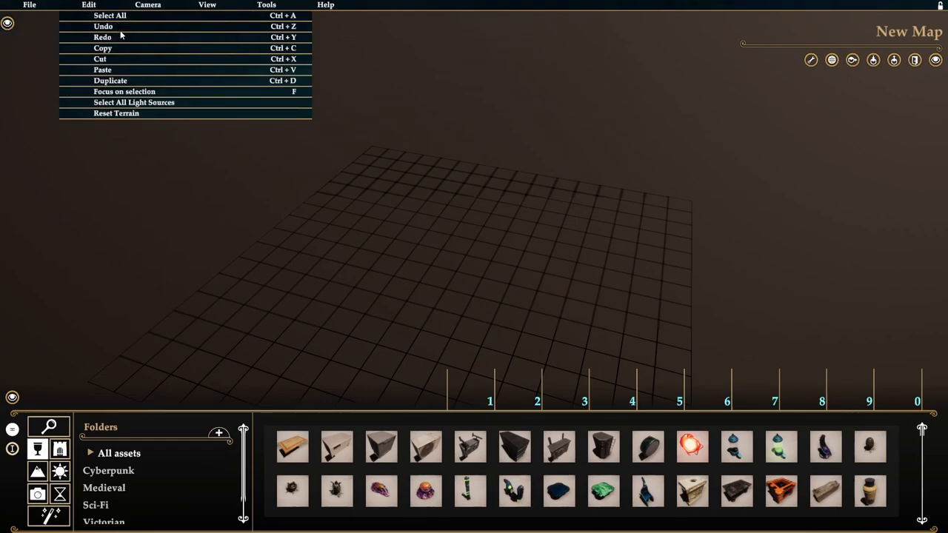
mouse_move(120, 77)
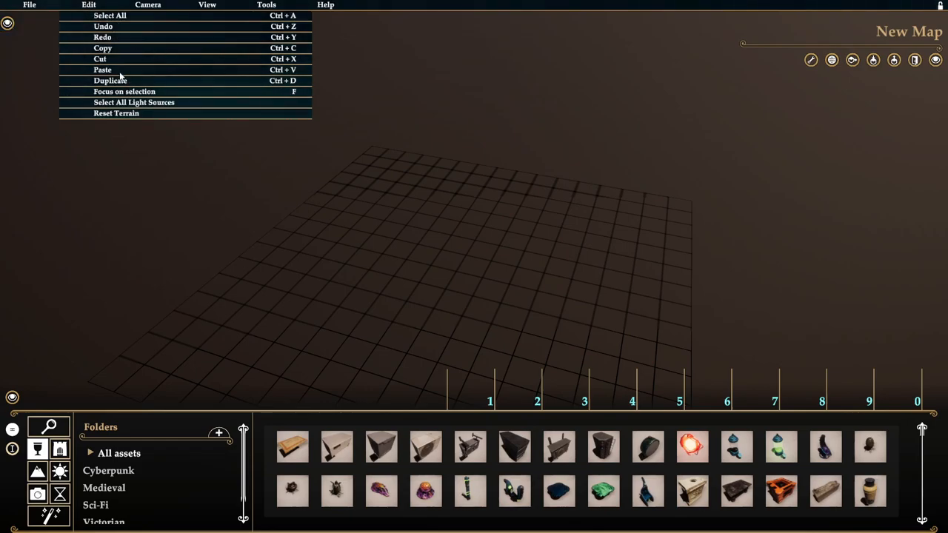
left_click(147, 4)
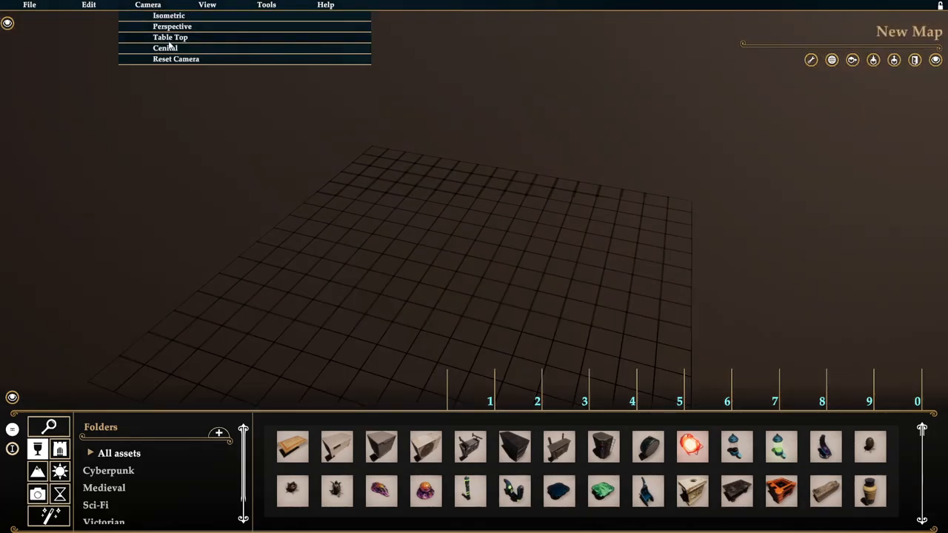
left_click(169, 37)
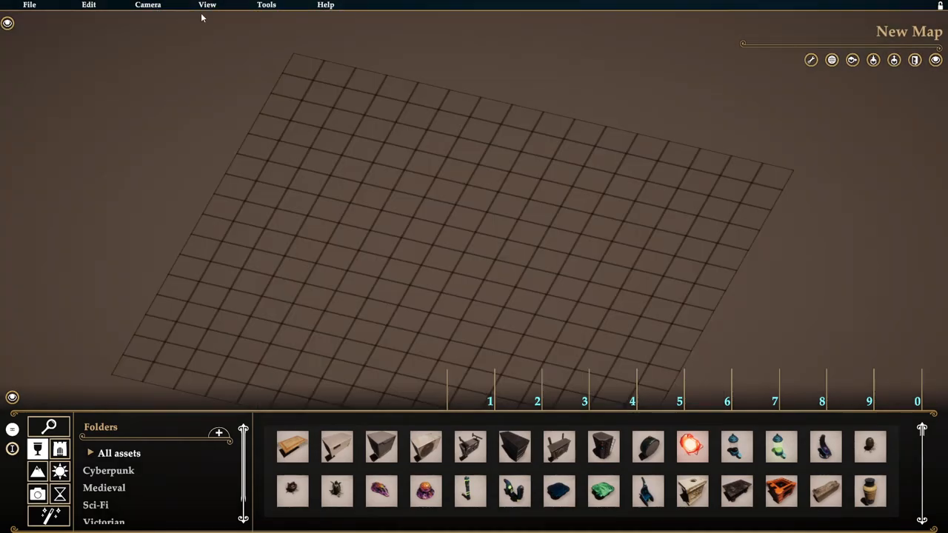
left_click(208, 5)
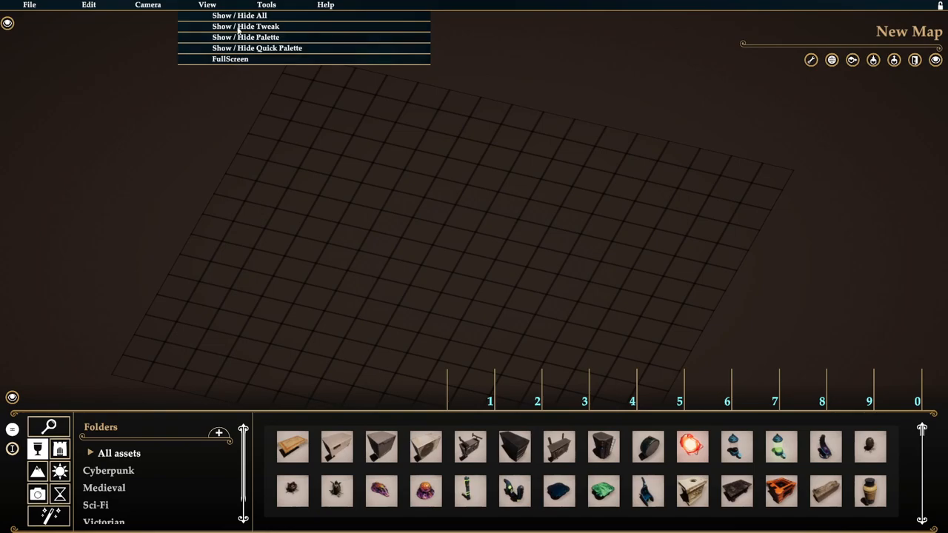
left_click(266, 5)
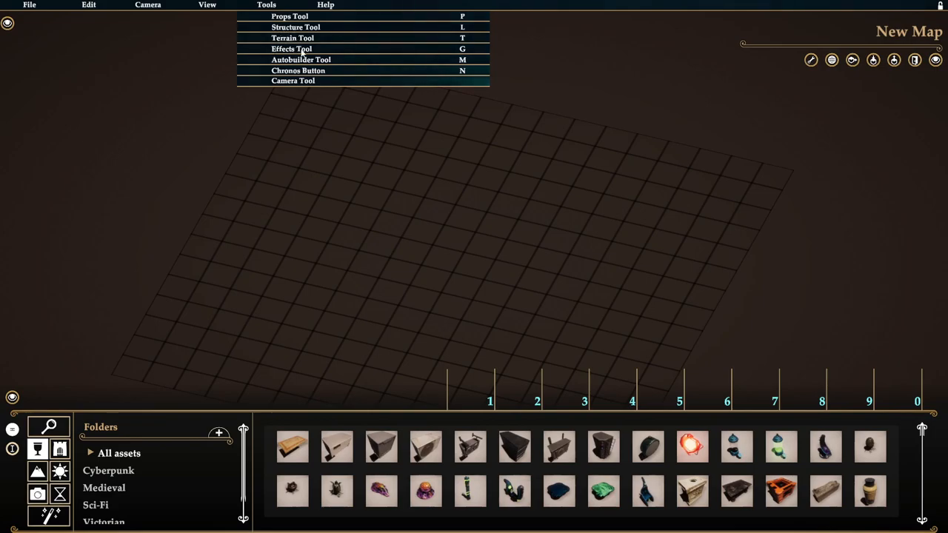
left_click(326, 5)
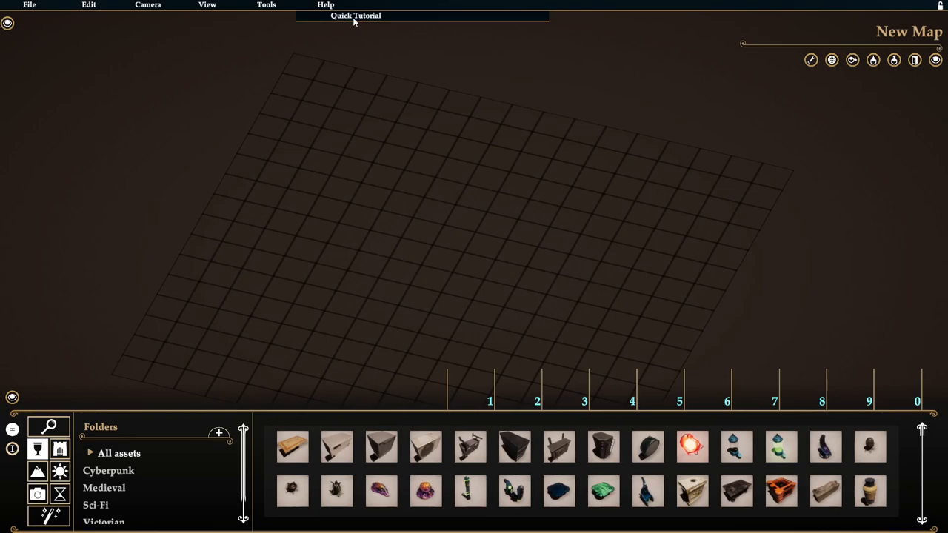
mouse_move(356, 16)
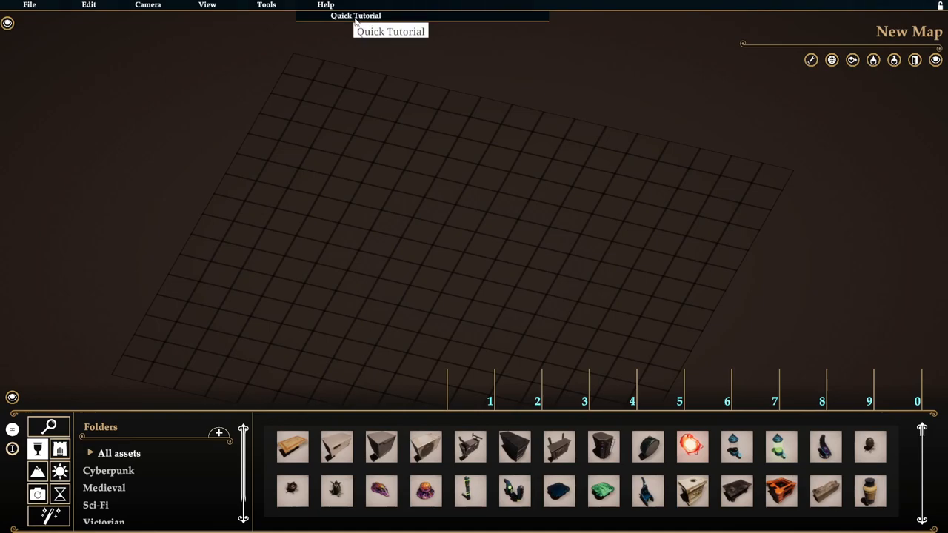
mouse_move(344, 53)
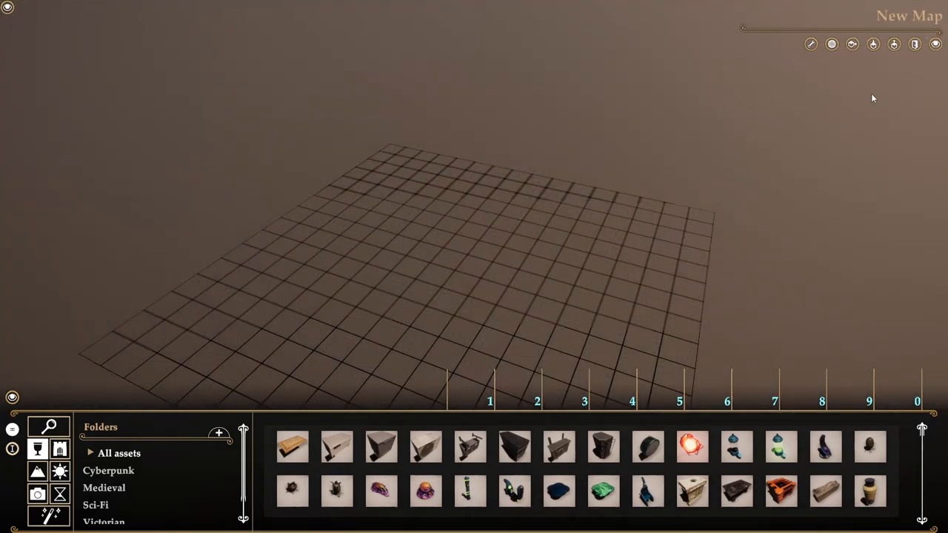
mouse_move(822, 61)
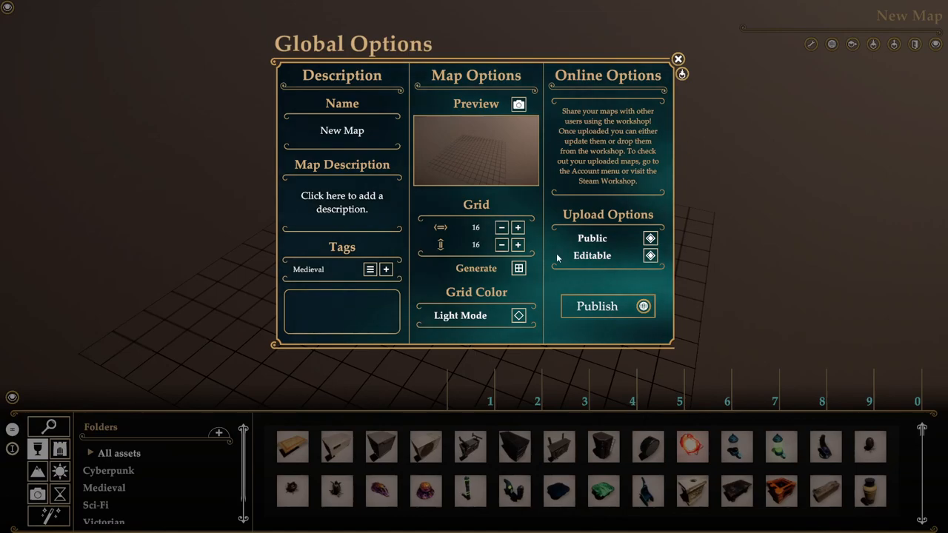
left_click(677, 59)
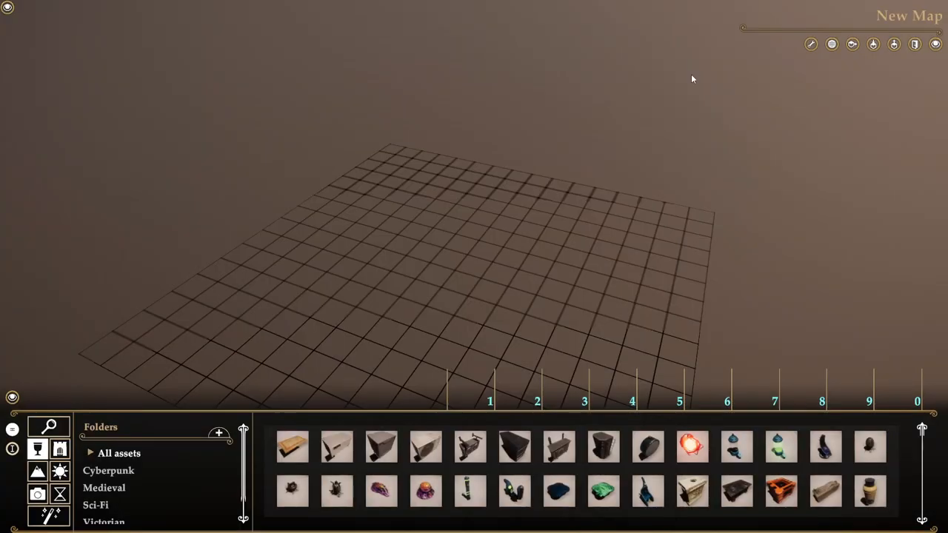
left_click(914, 43)
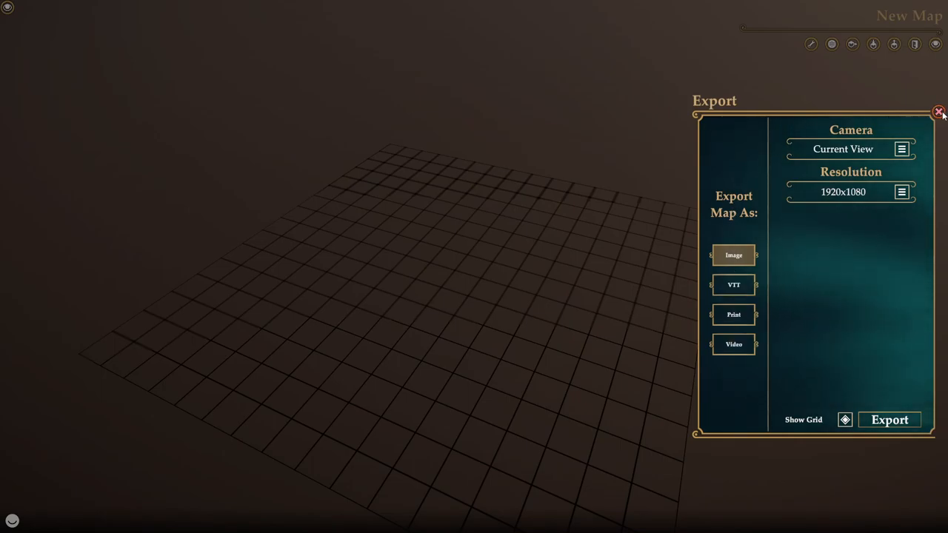
left_click(940, 111)
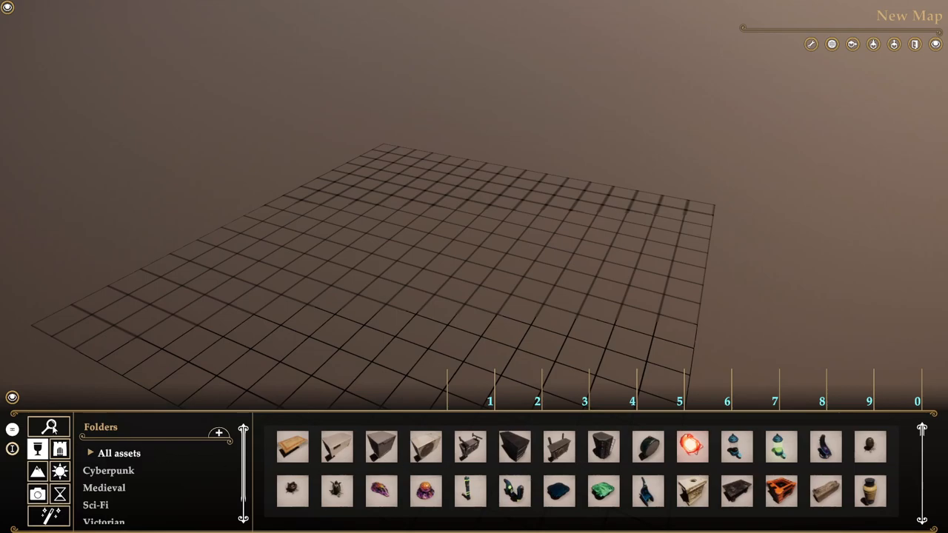
- Browse the asset search, props and structures panels, then show the automatic room builder settings
left_click(50, 426)
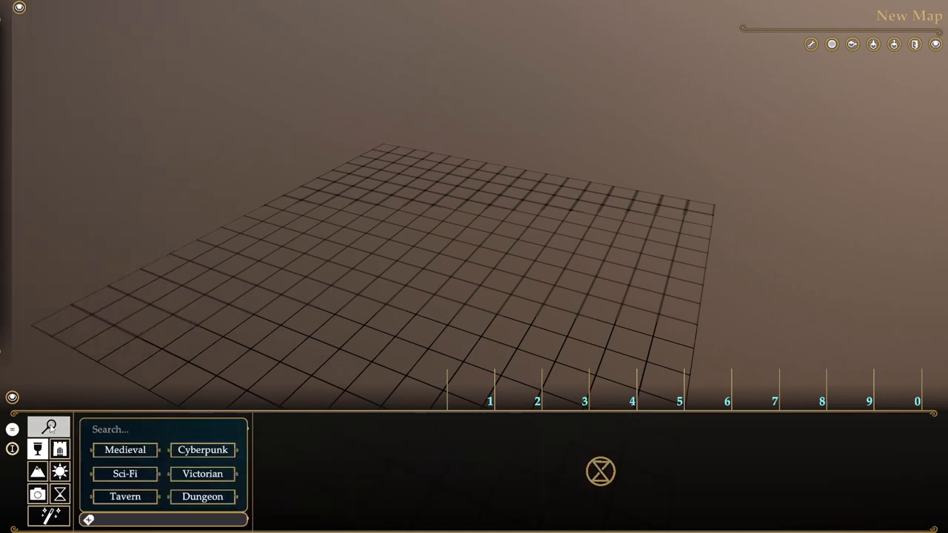
left_click(37, 449)
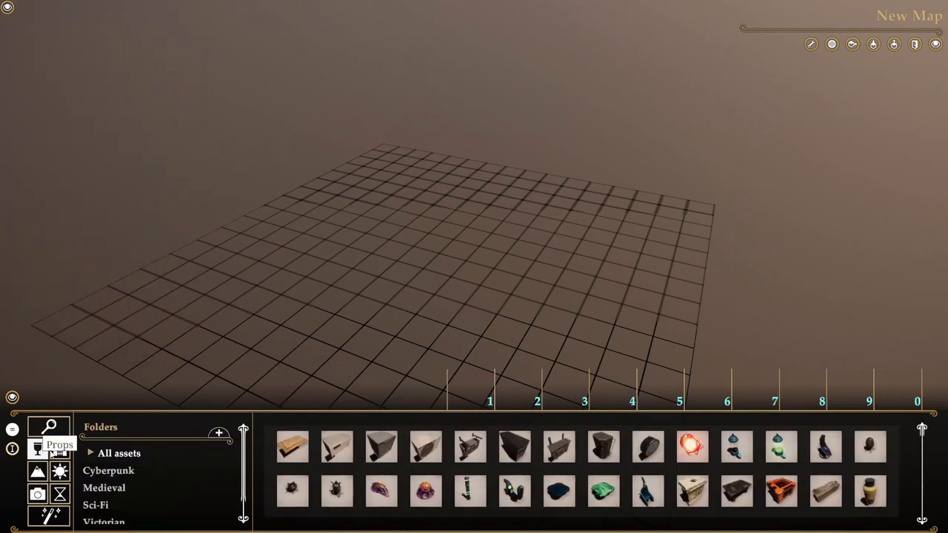
left_click(59, 448)
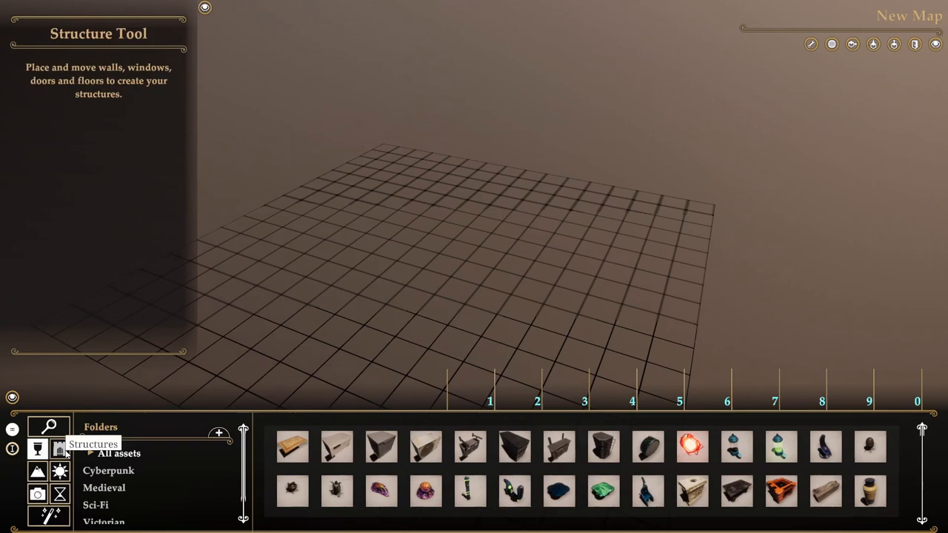
left_click(60, 471)
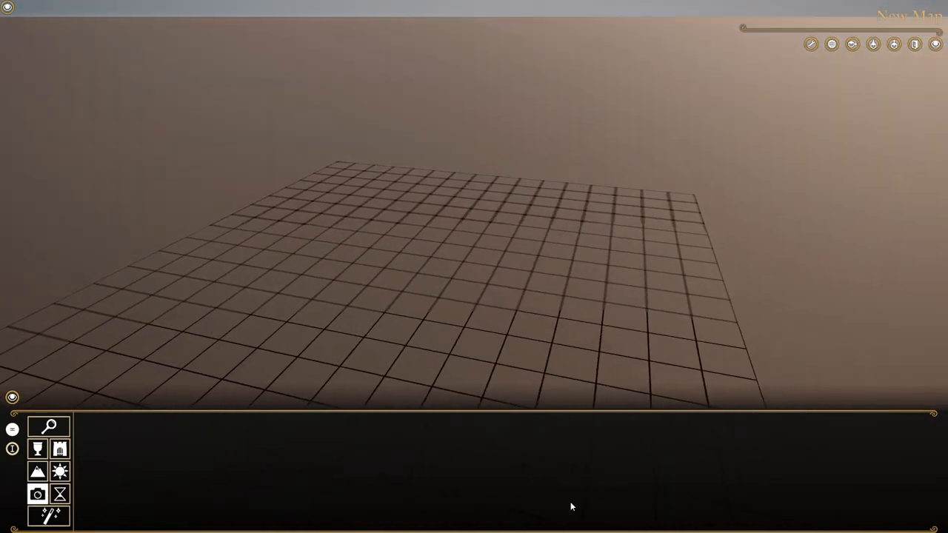
left_click(59, 494)
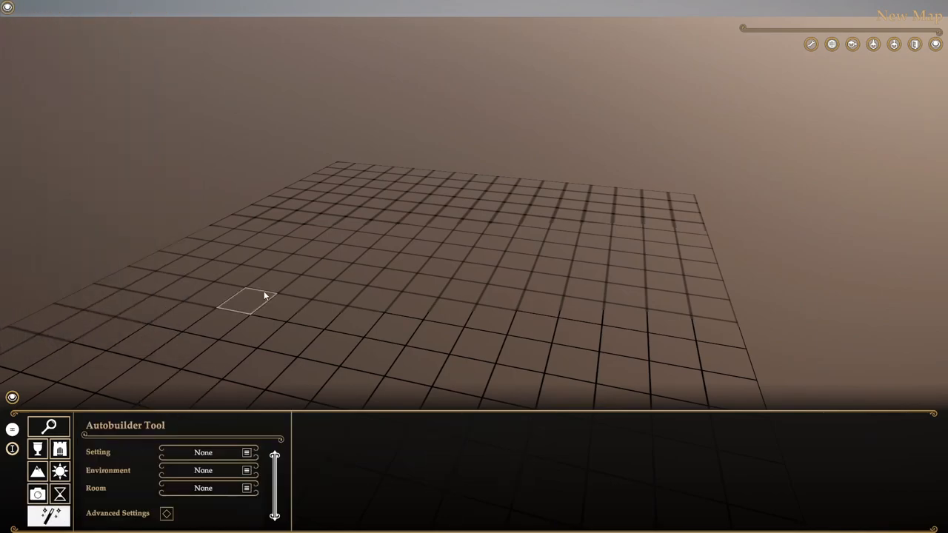
mouse_move(48, 426)
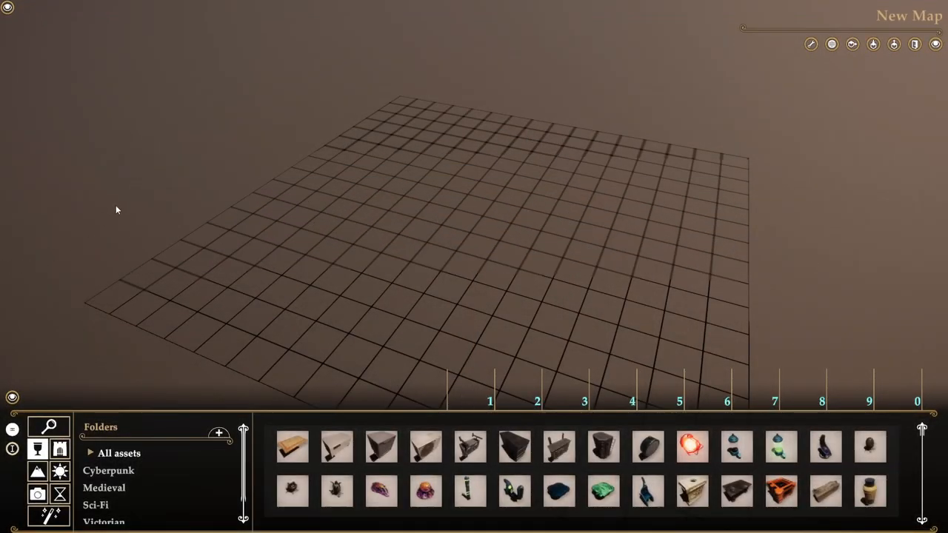
mouse_move(433, 452)
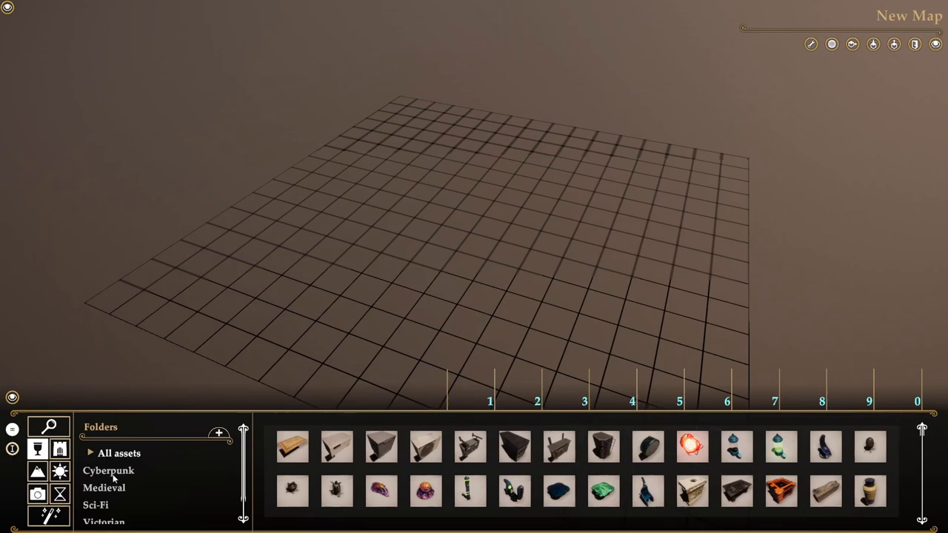
mouse_move(108, 507)
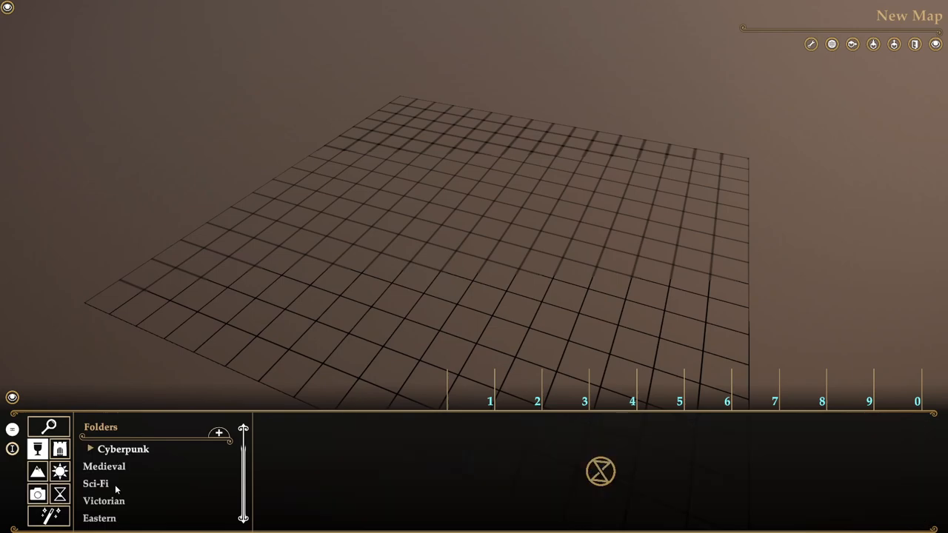
- Open the Eastern folder and place Garden Exterior Wall Bars Double pieces
left_click(99, 518)
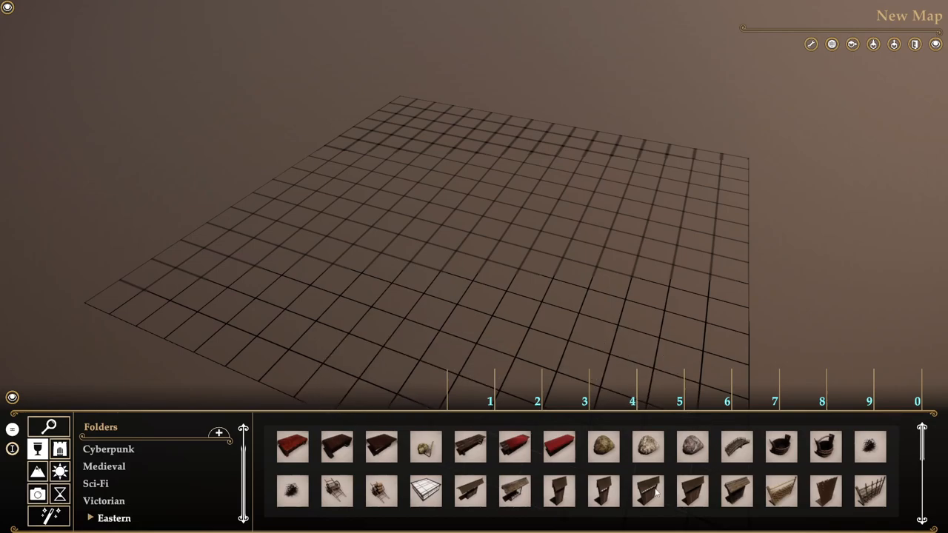
left_click(647, 491)
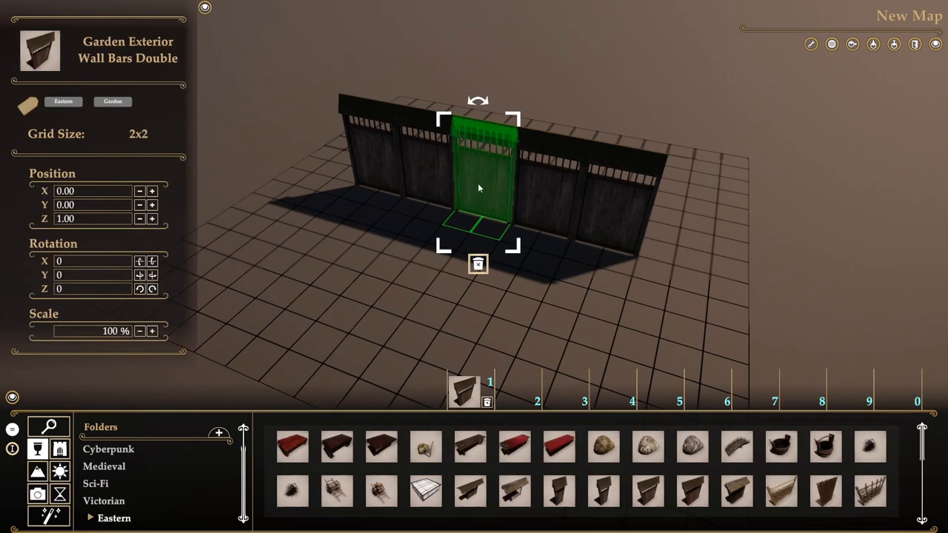
mouse_move(417, 181)
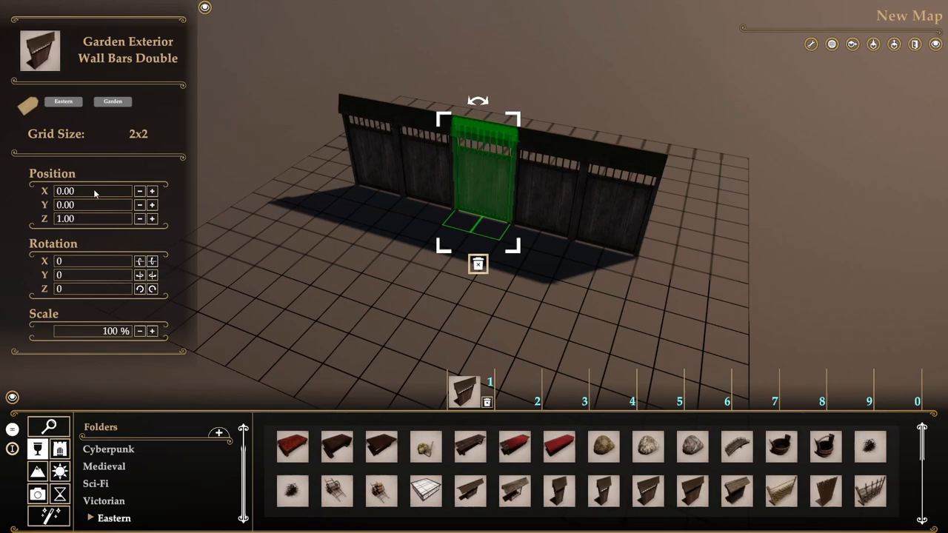
- Shift one wall panel's position, tilt it on Rotation Z, and change its scale
left_click(88, 191)
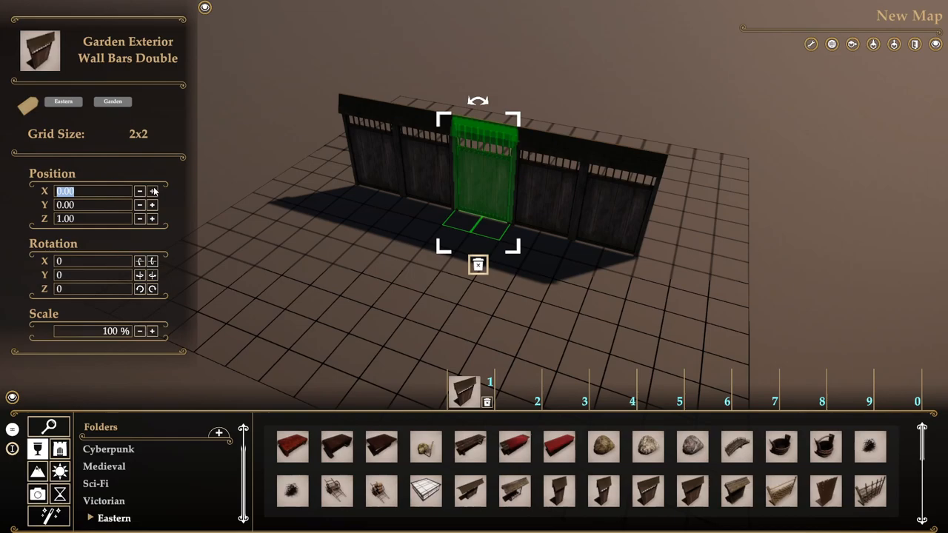
left_click(152, 191)
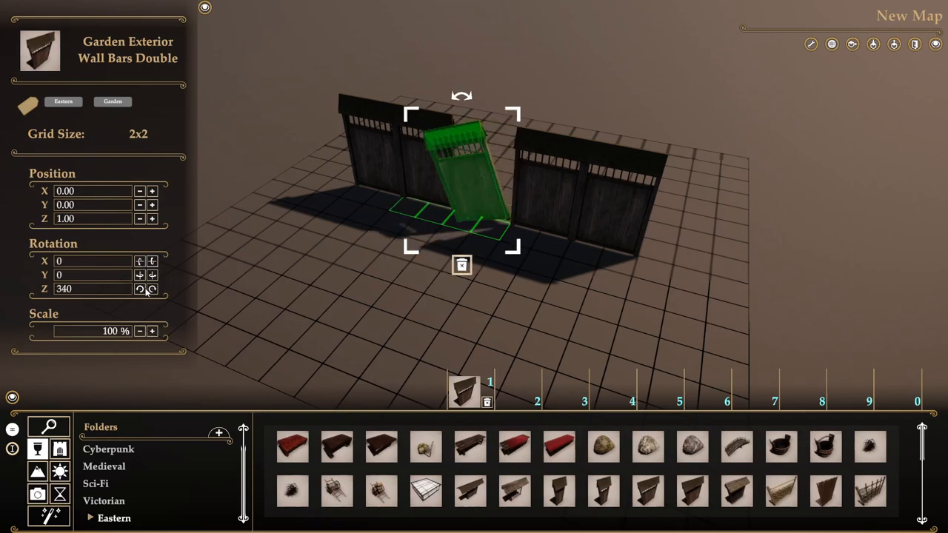
left_click(152, 289)
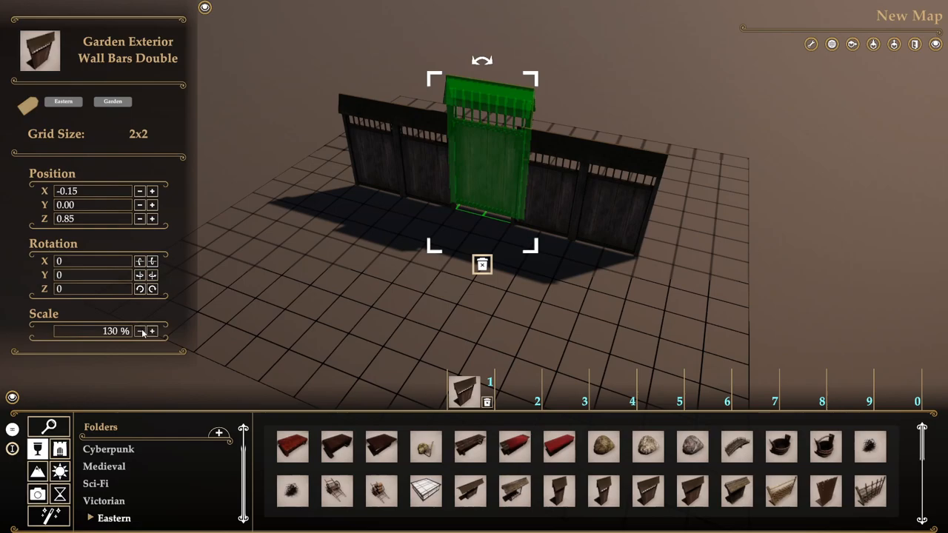
left_click(139, 331)
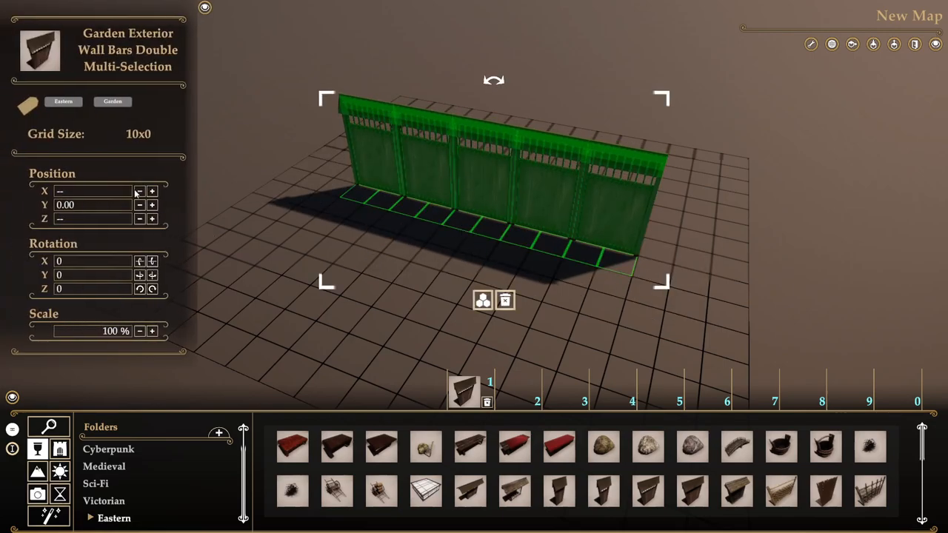
- Rotate the whole garden wall row around twice
left_click(139, 275)
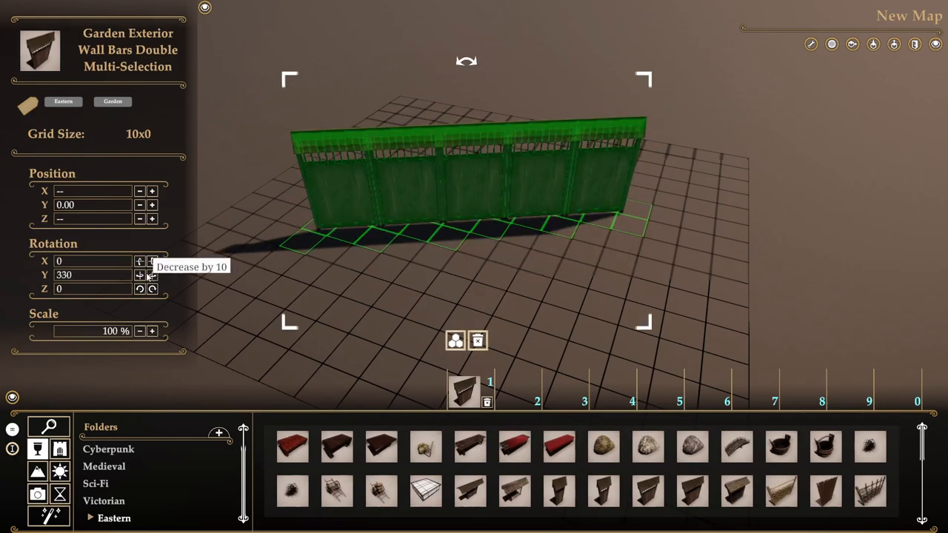
left_click(139, 275)
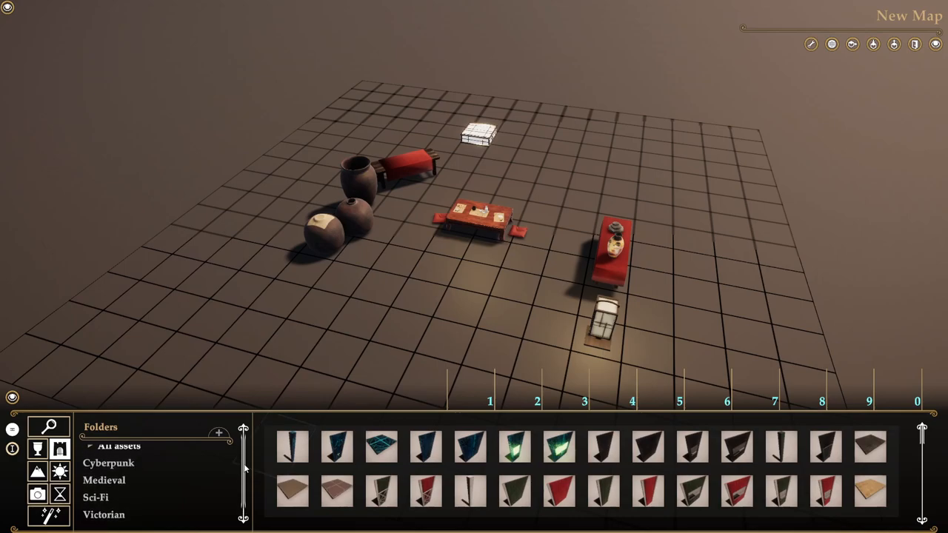
- Show the Eastern garden structure pieces and choose Garden Wall 1x1
scroll("down", 3)
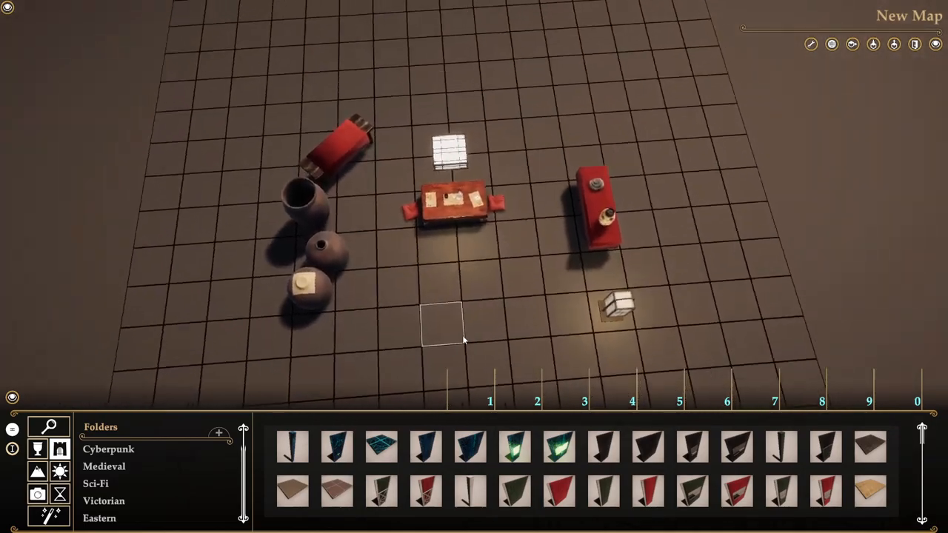
left_click(114, 518)
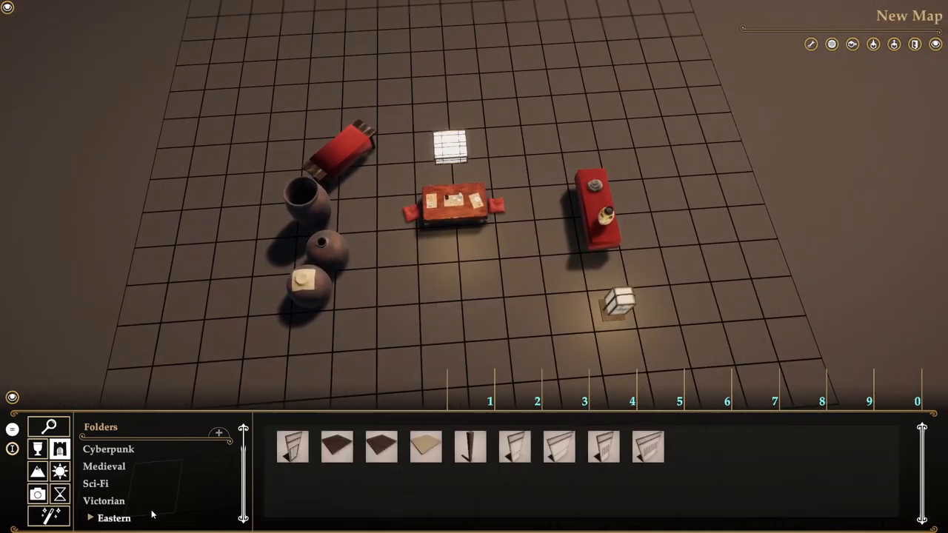
left_click(514, 446)
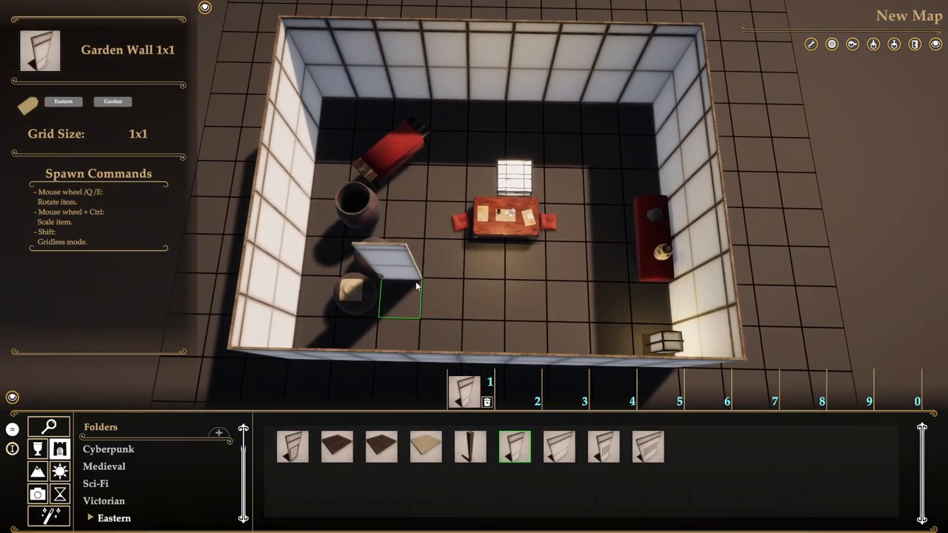
- Place Garden Window pieces, then choose the Garden Floor piece
left_click(292, 446)
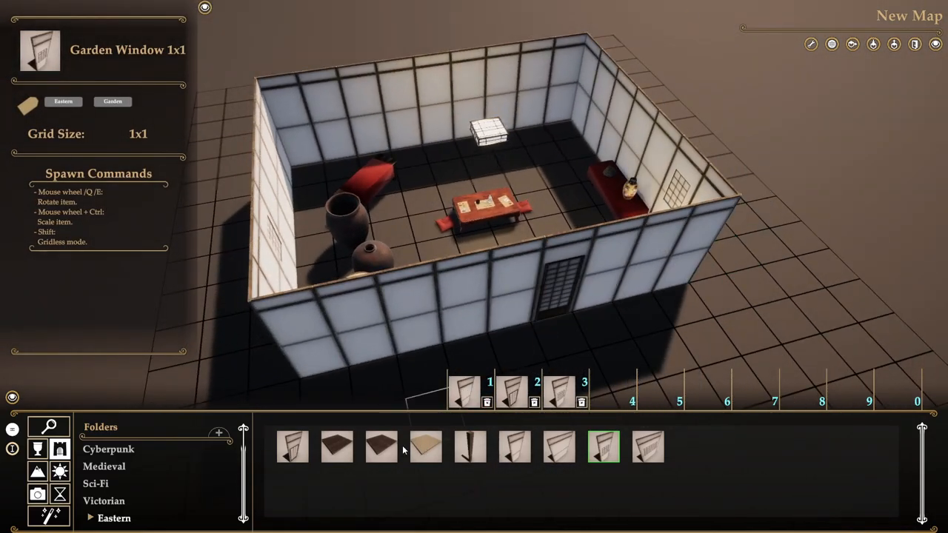
left_click(337, 446)
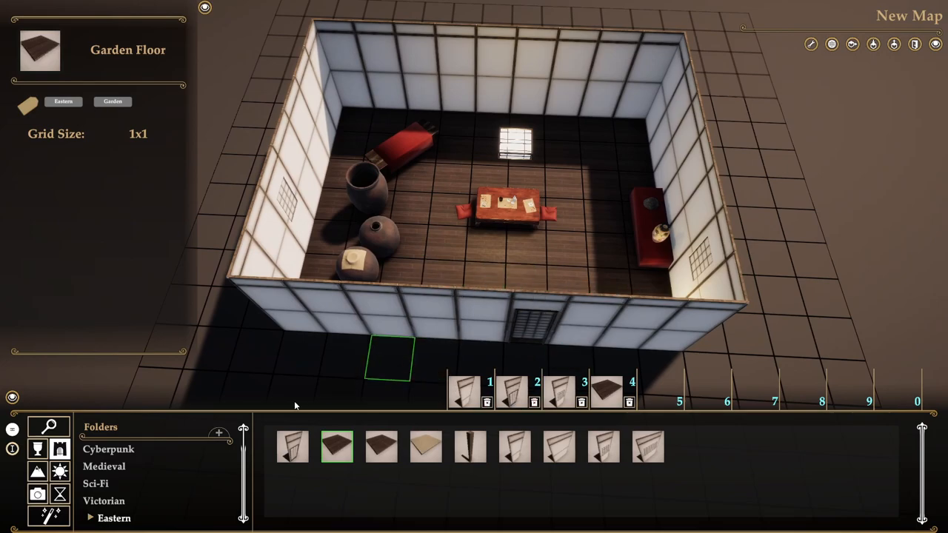
mouse_move(37, 472)
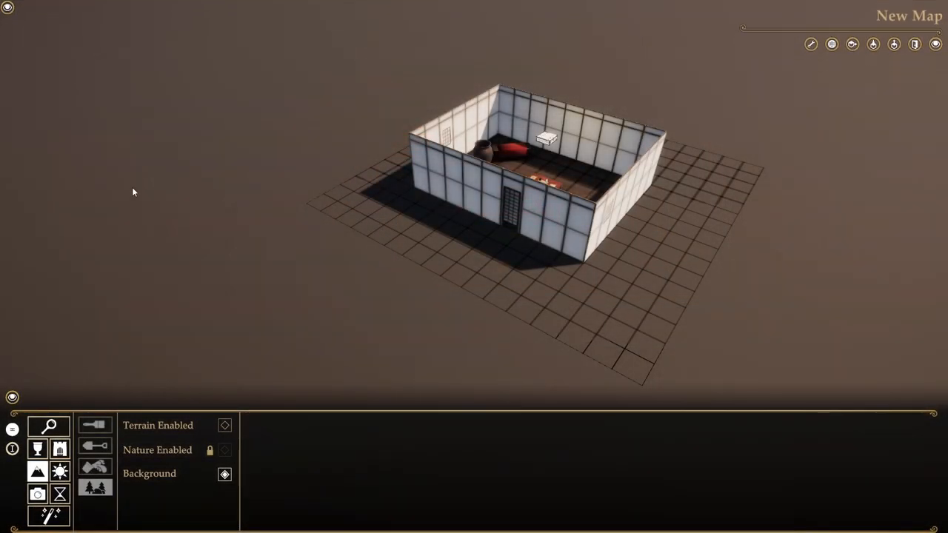
mouse_move(291, 260)
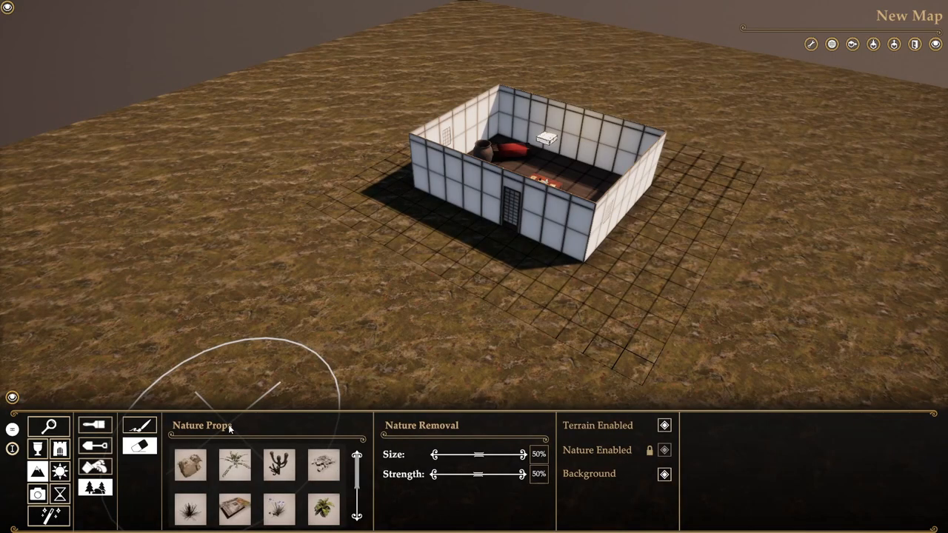
mouse_move(332, 317)
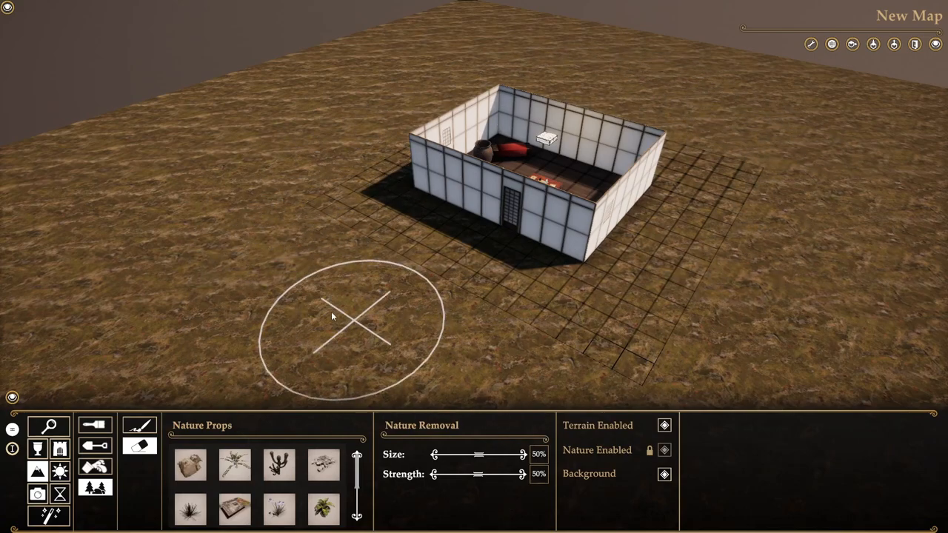
- Clear a patch of ground near the room with the Nature Removal brush
left_click(94, 425)
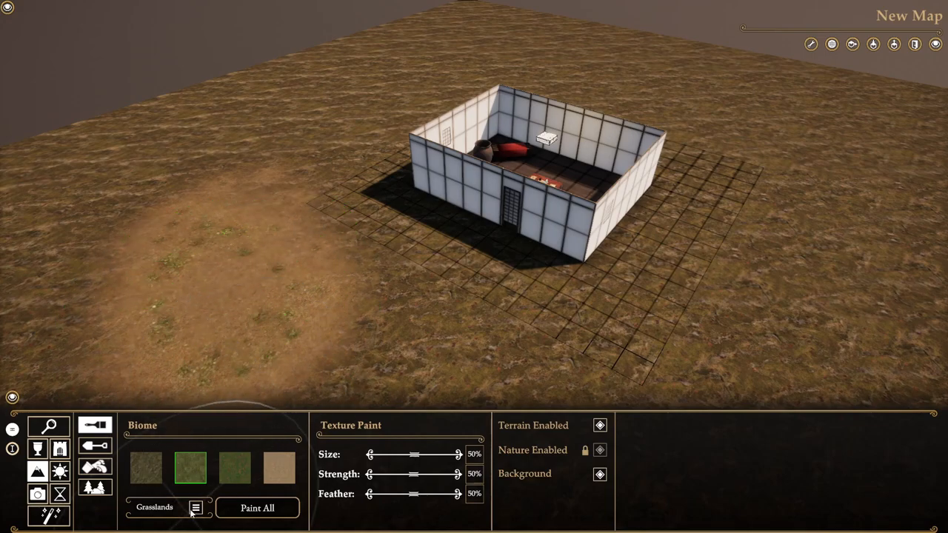
- Paint all ground with Grasslands and set the brush to Size 20%, Strength 25%, Feather 65%
left_click(195, 508)
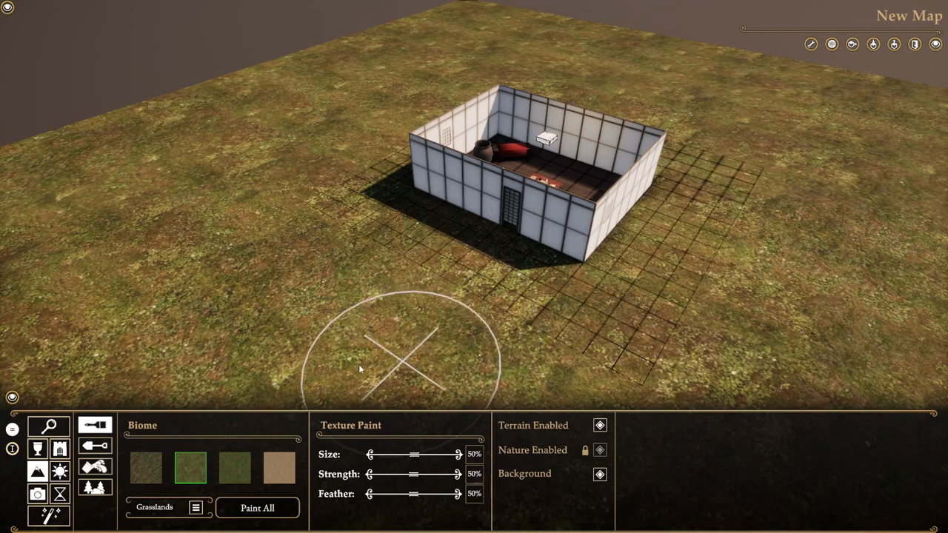
mouse_move(412, 464)
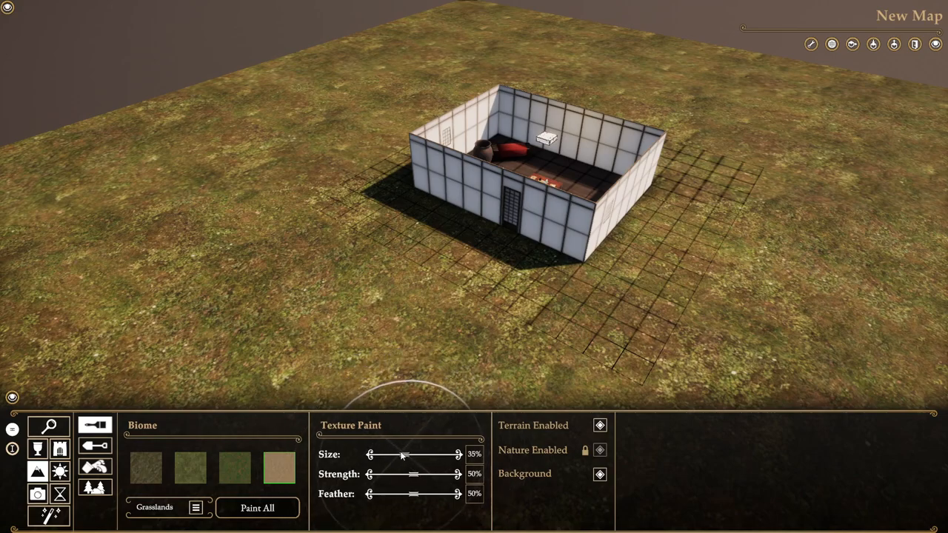
left_click_drag(404, 454, 391, 454)
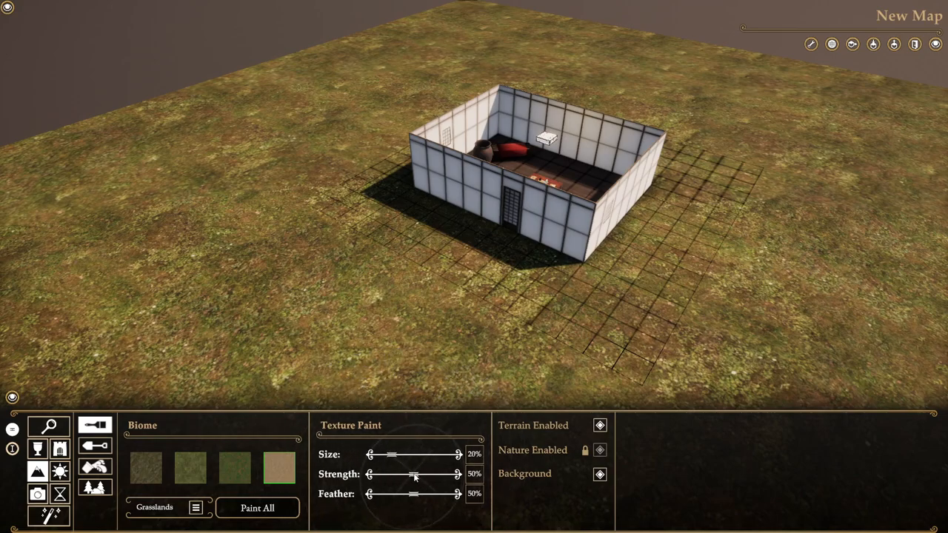
left_click_drag(414, 475, 390, 474)
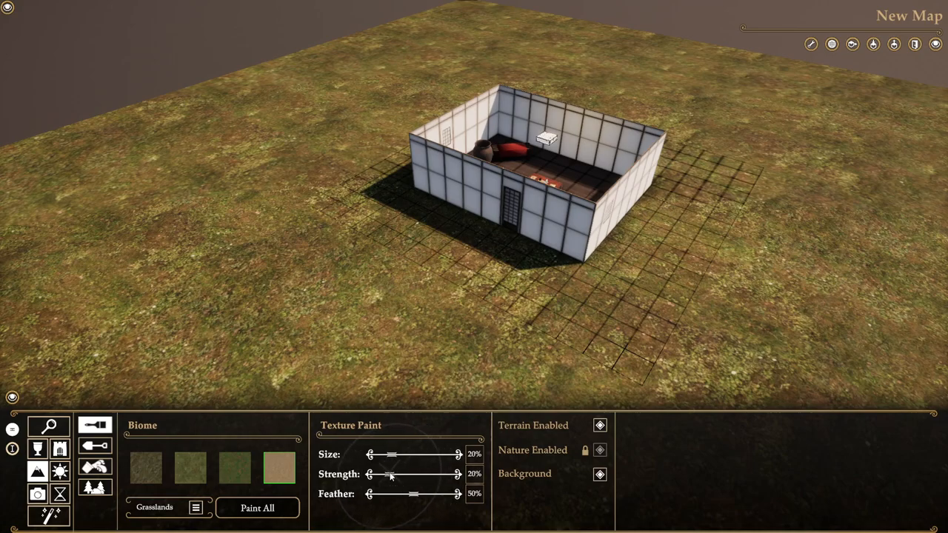
left_click_drag(415, 494, 426, 494)
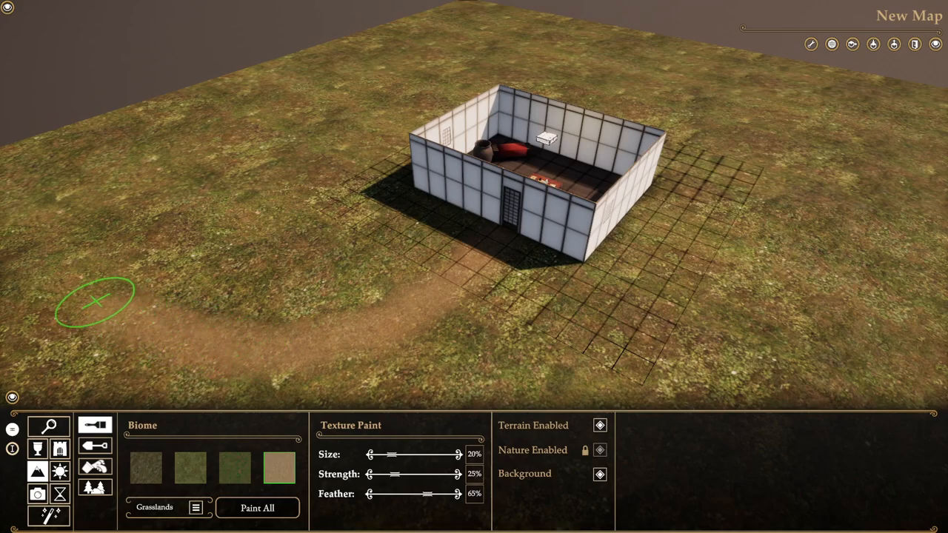
mouse_move(337, 339)
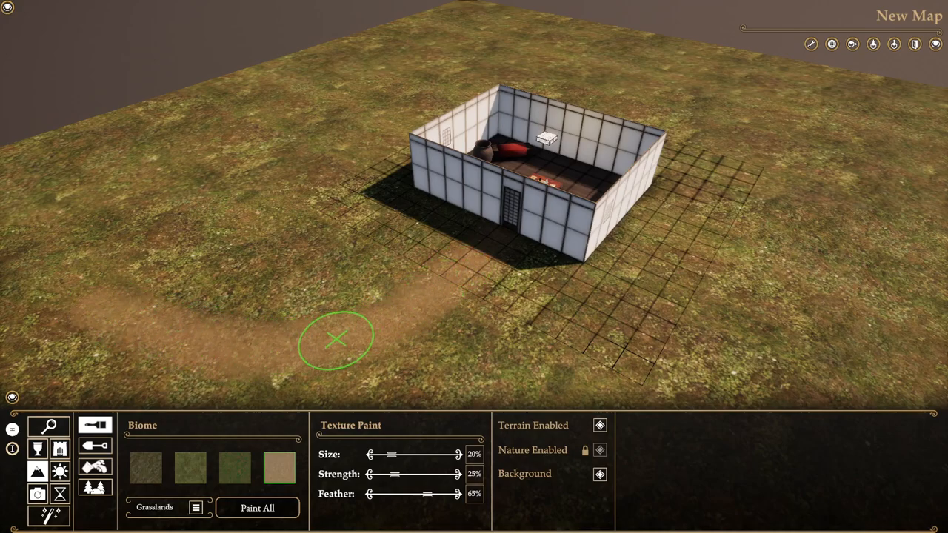
mouse_move(379, 405)
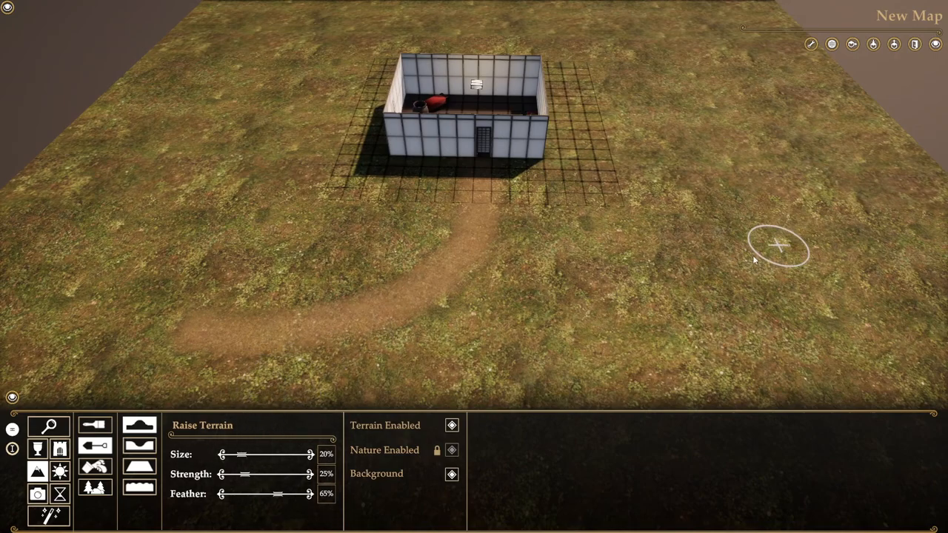
- Look over terrain smoothing and liquid painting, browsing the Water, Magma and Acid liquids
left_click(778, 244)
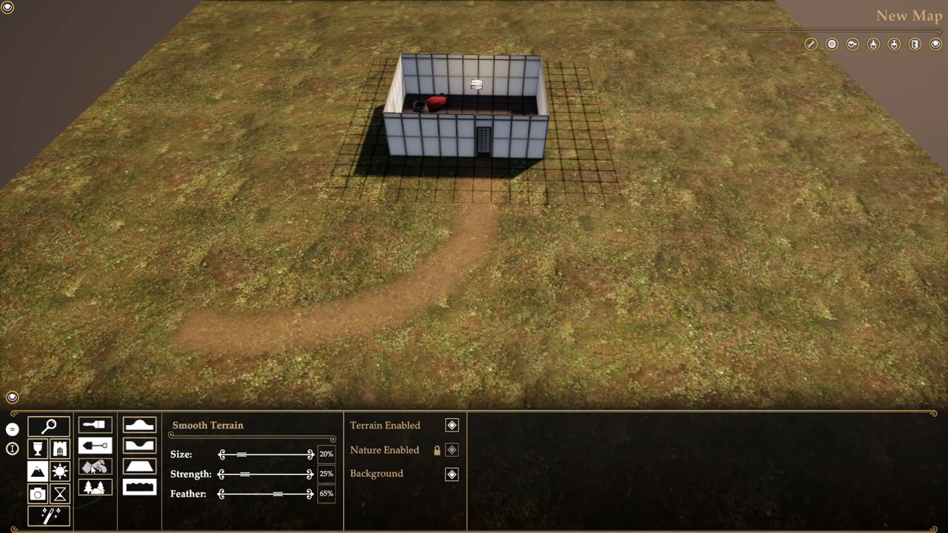
left_click(95, 467)
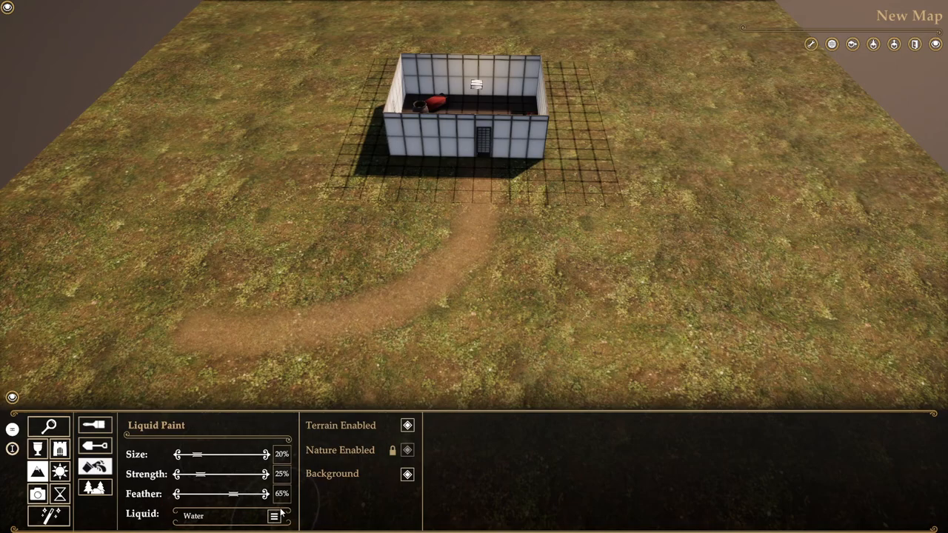
mouse_move(246, 527)
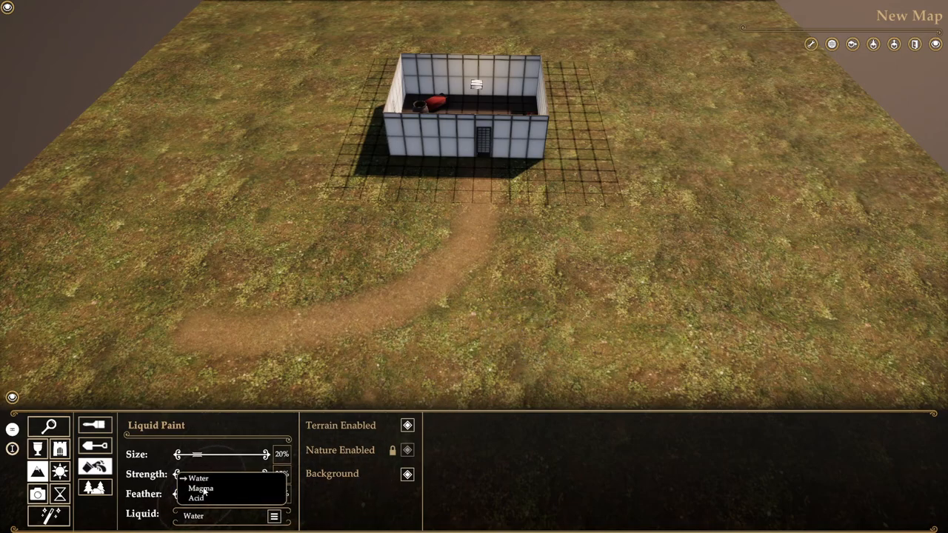
left_click(689, 354)
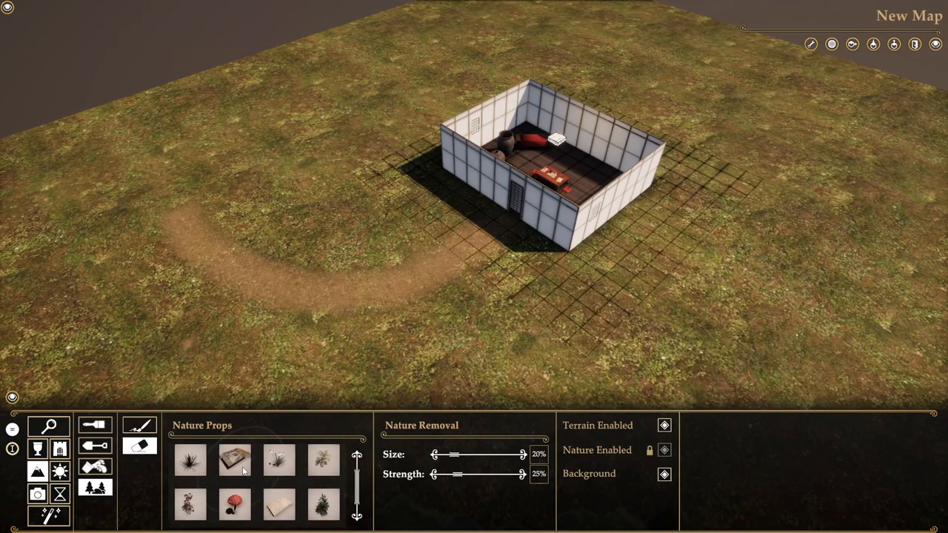
mouse_move(235, 459)
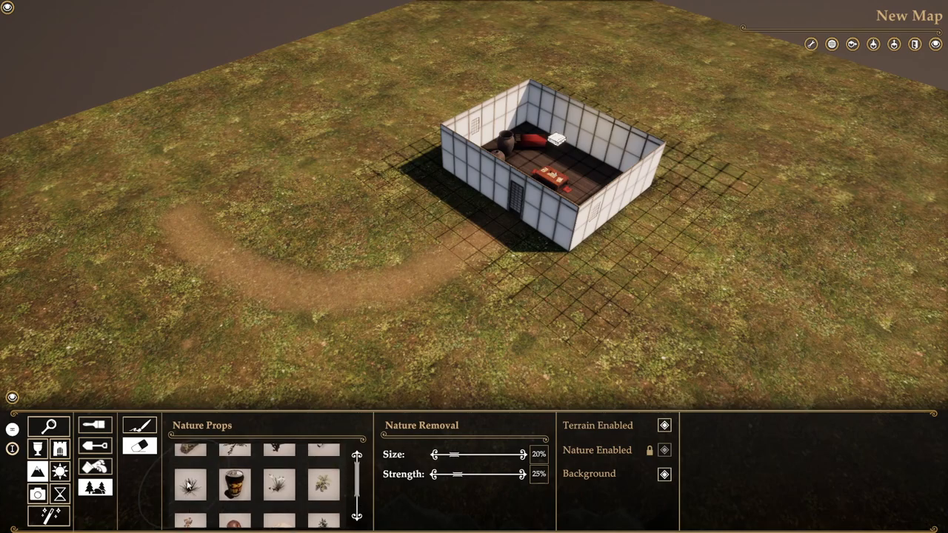
mouse_move(234, 483)
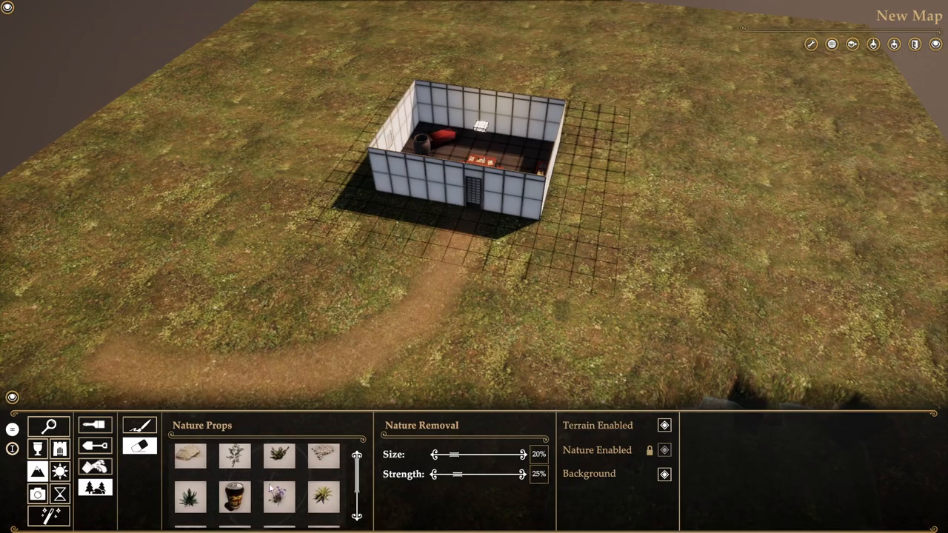
- Paint pine trees and plants around the room, then erase some nature props
left_click(139, 424)
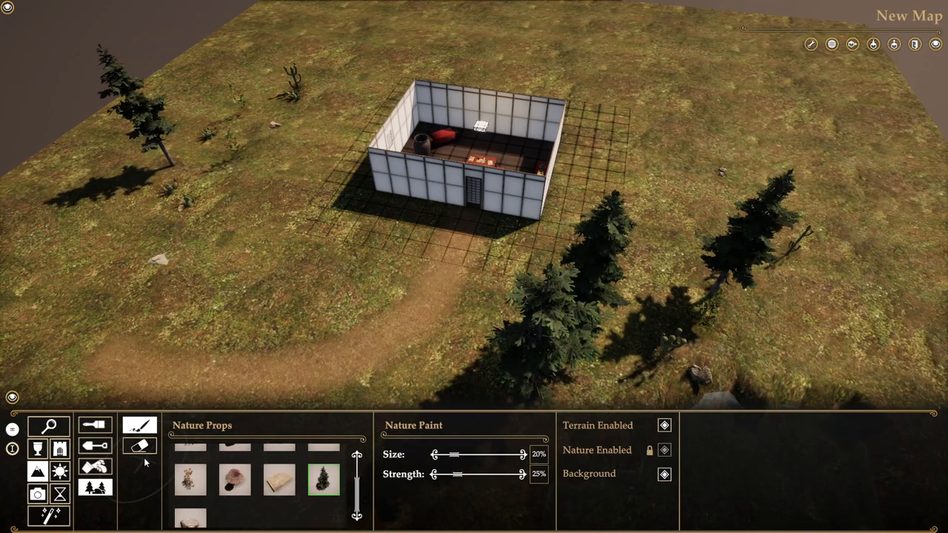
left_click(140, 445)
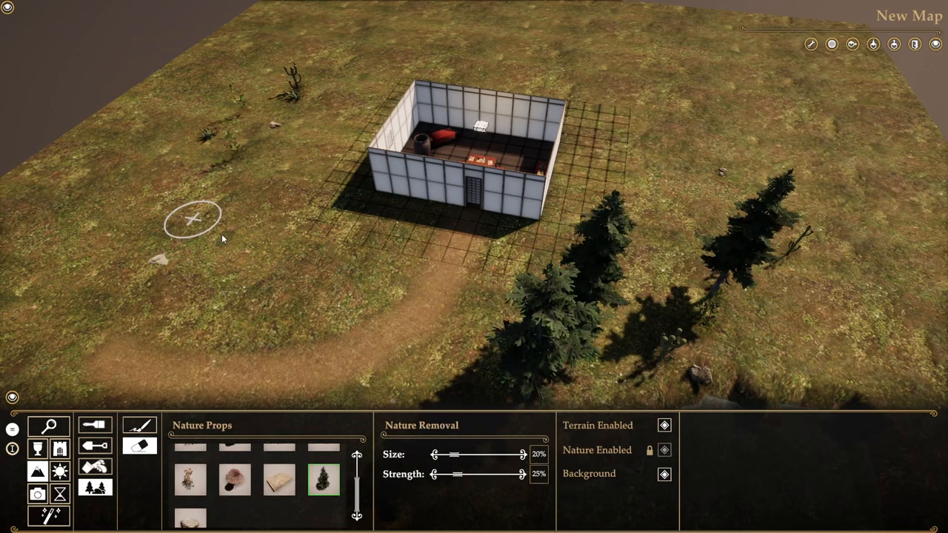
mouse_move(259, 278)
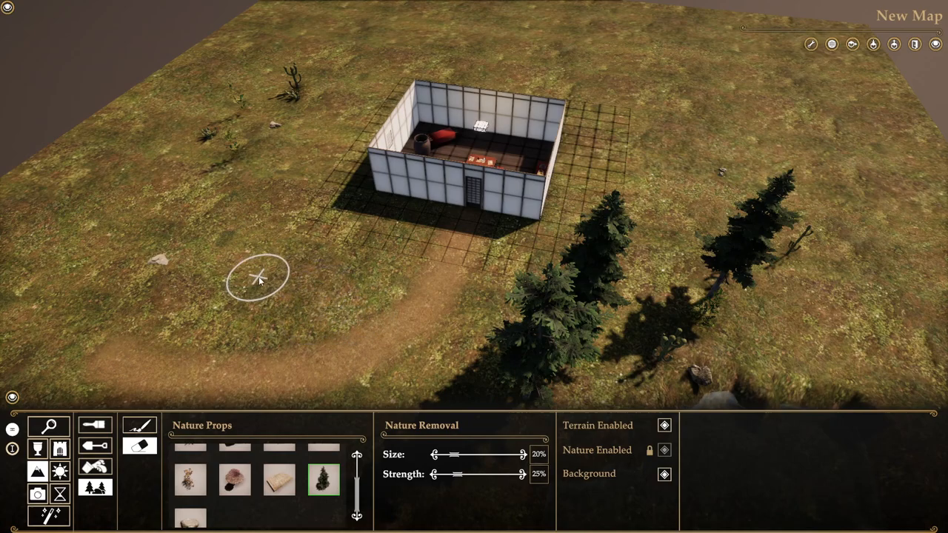
mouse_move(248, 234)
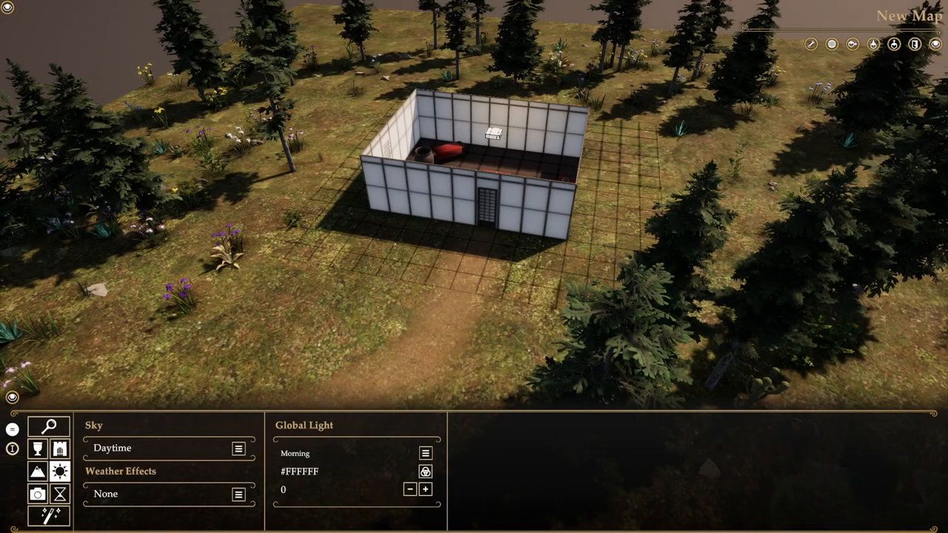
mouse_move(218, 209)
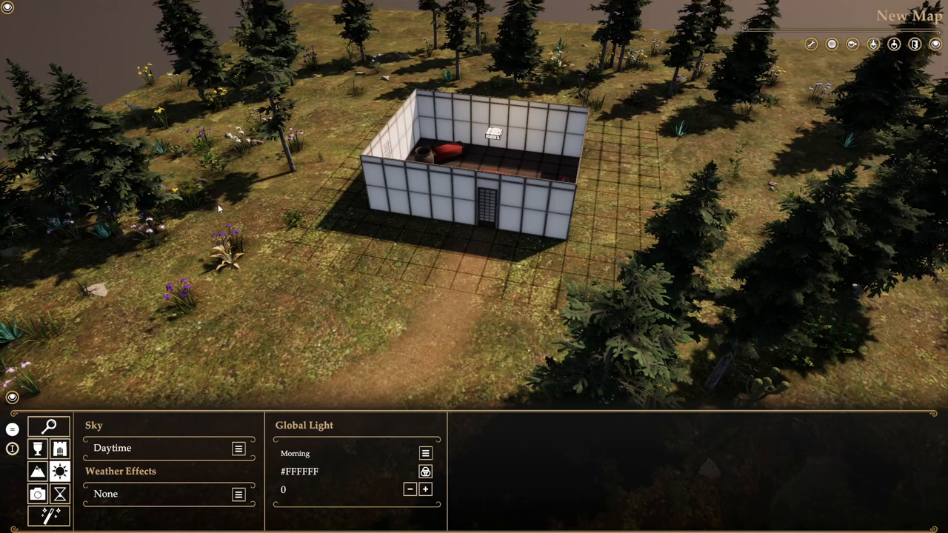
mouse_move(230, 382)
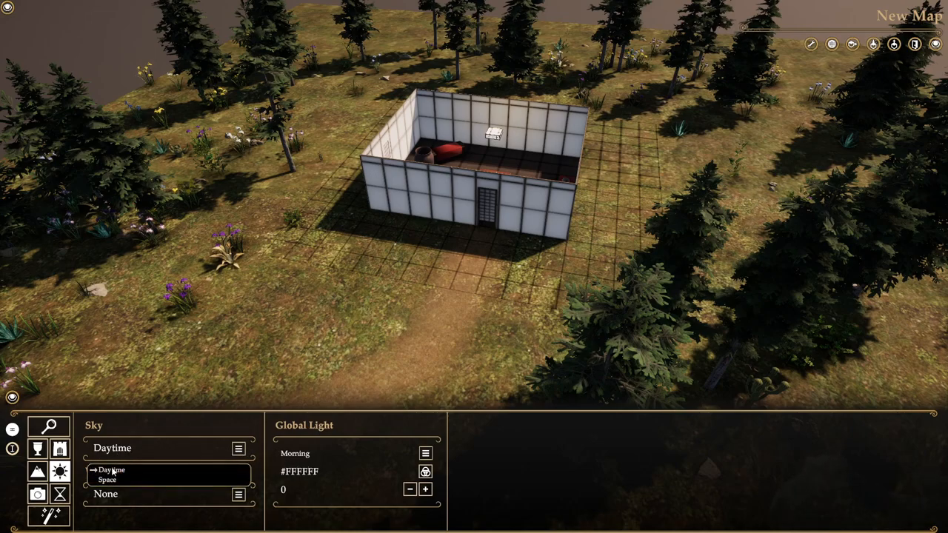
left_click(107, 480)
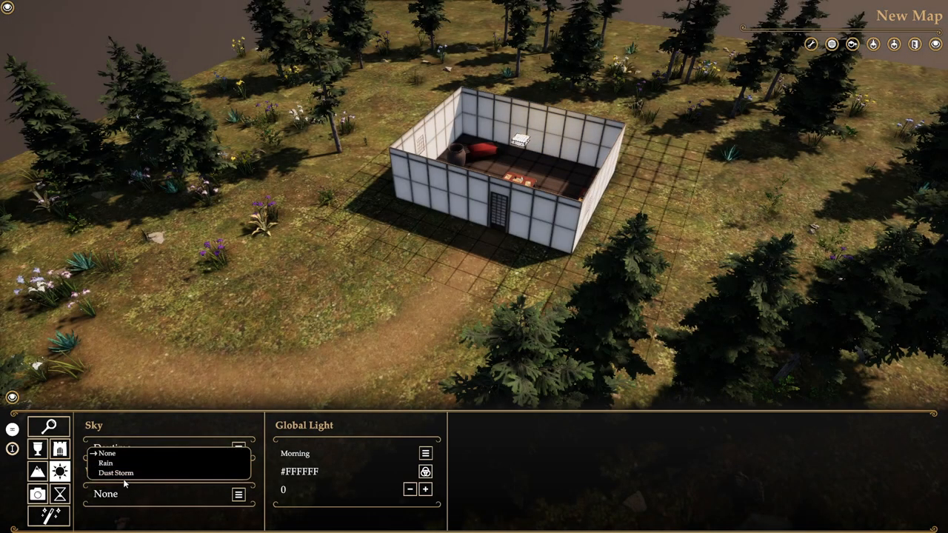
left_click(106, 463)
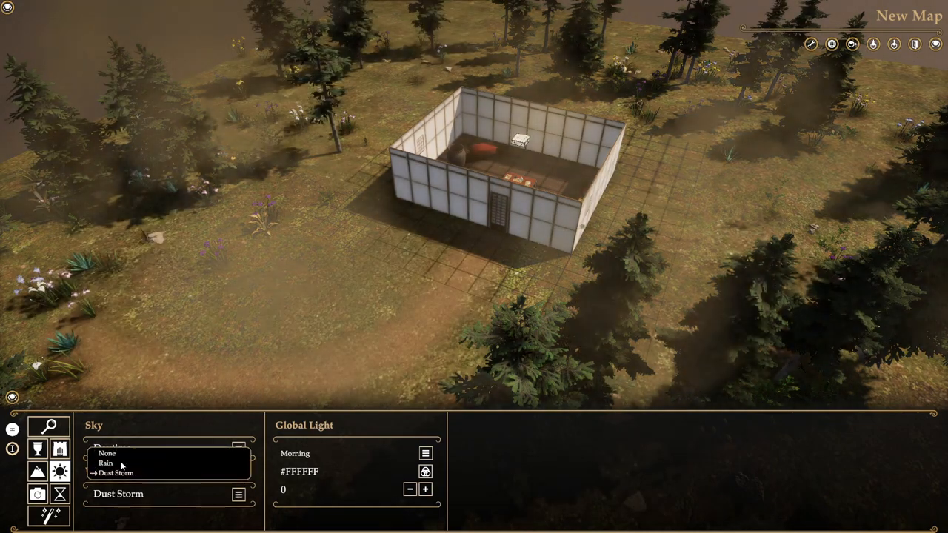
left_click(425, 454)
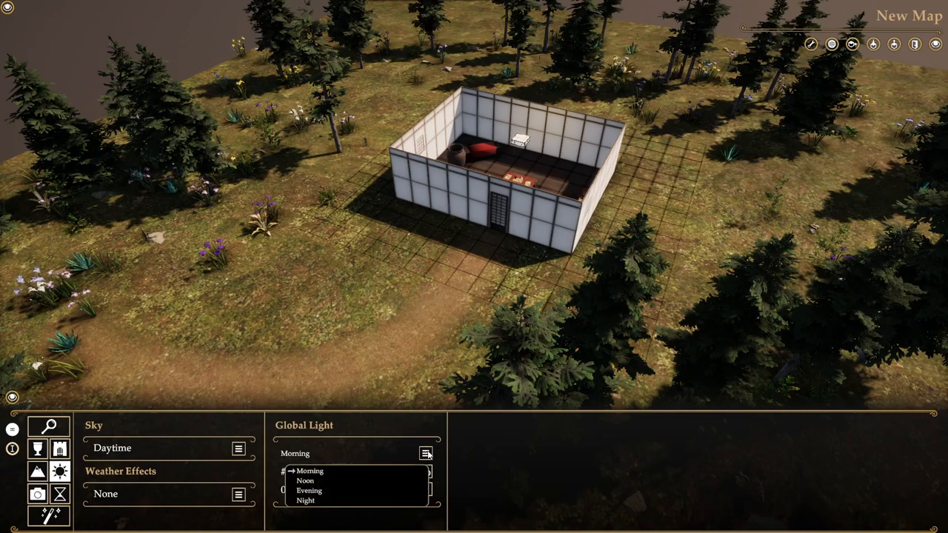
- Try the Evening, Noon and Night global lighting presets
left_click(309, 490)
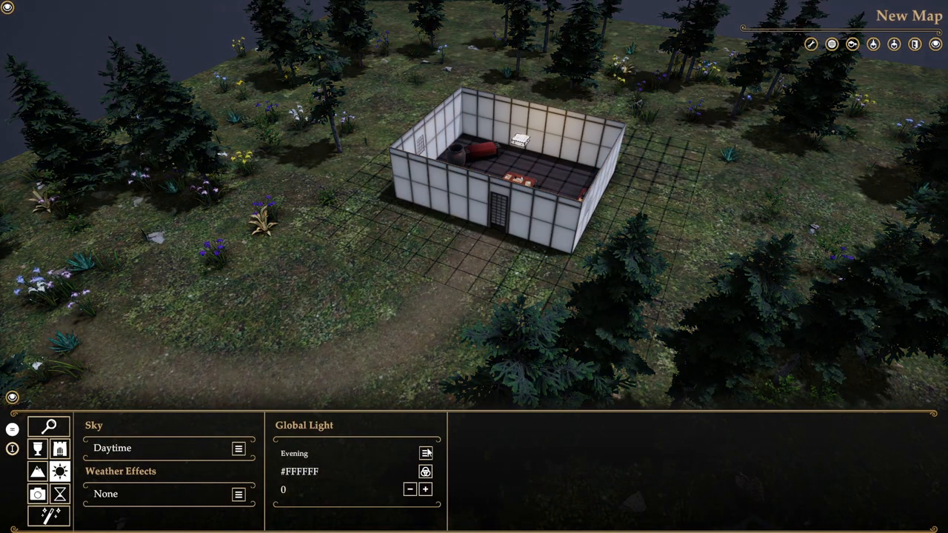
left_click(426, 453)
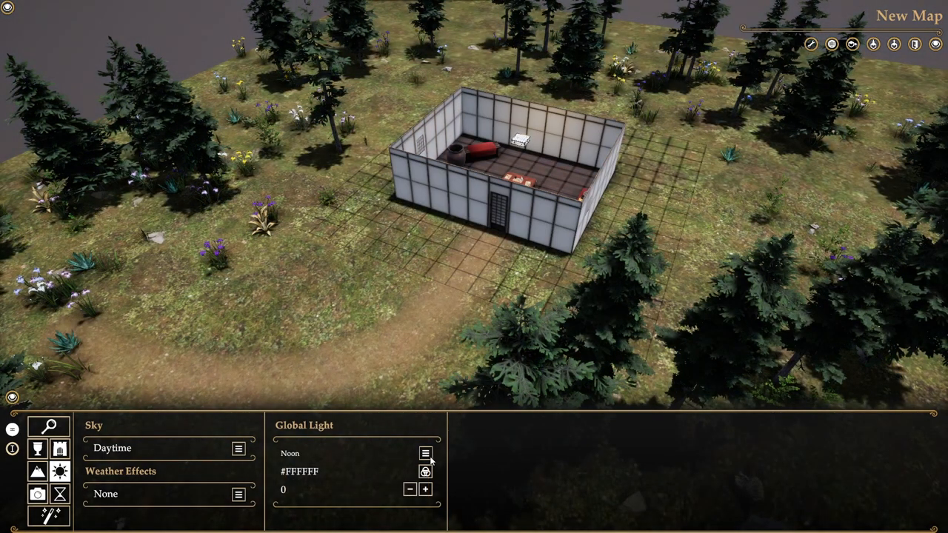
left_click(426, 453)
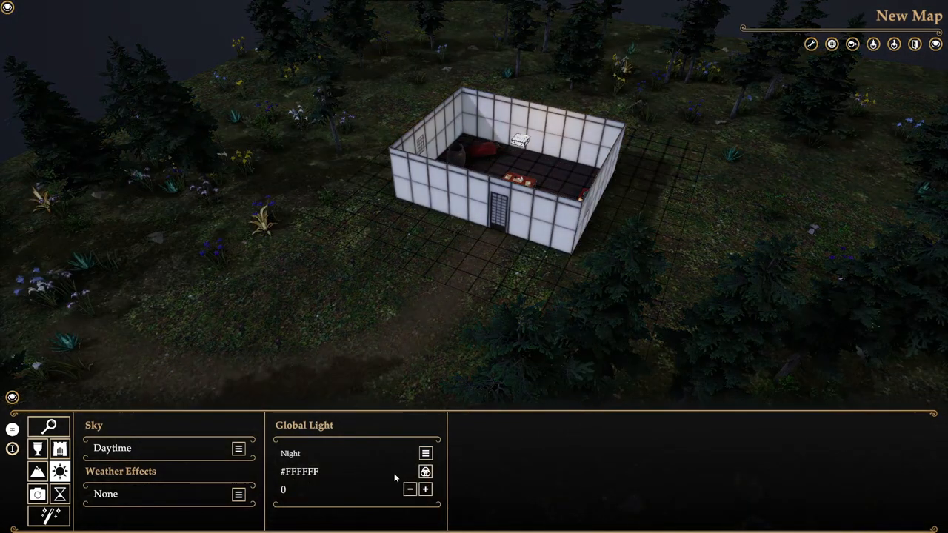
- Set the global light colour to #5B0000 and tune its intensity up and down
left_click(424, 471)
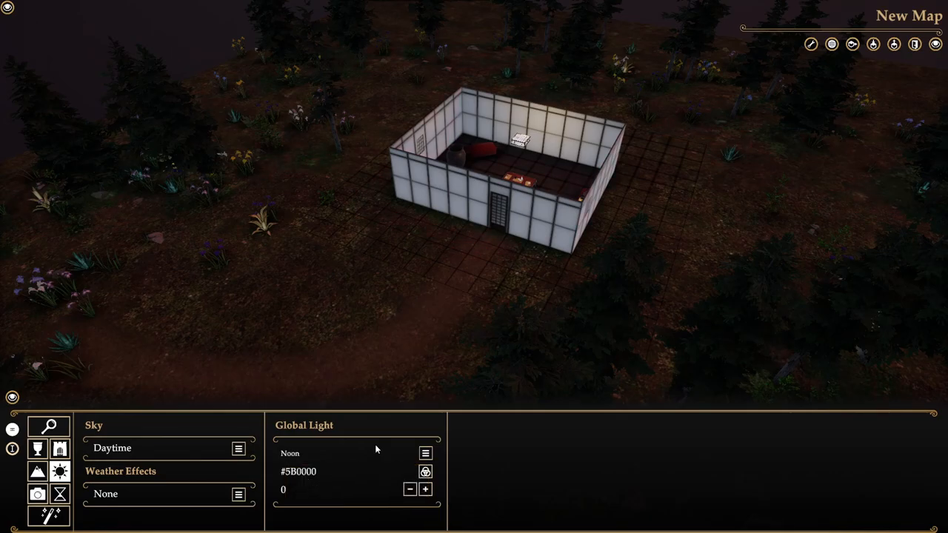
left_click(425, 489)
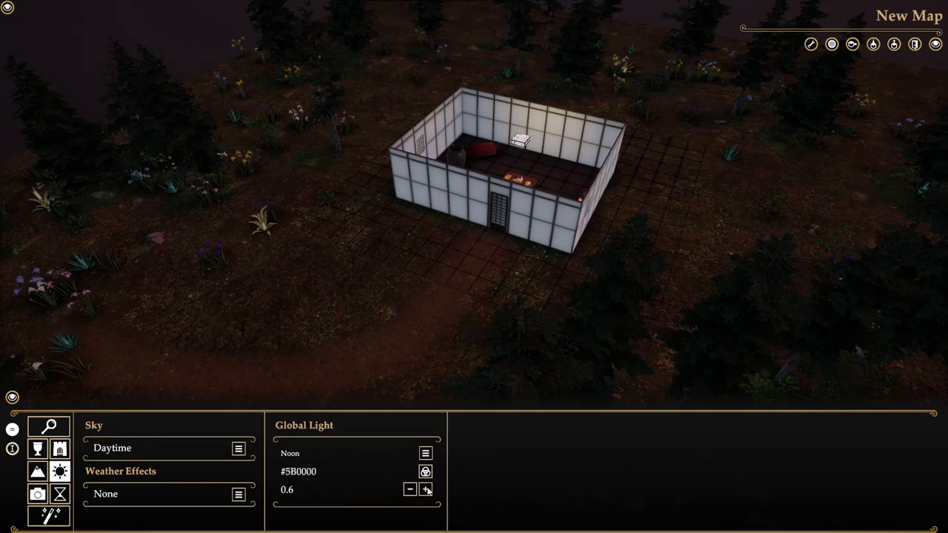
left_click(426, 490)
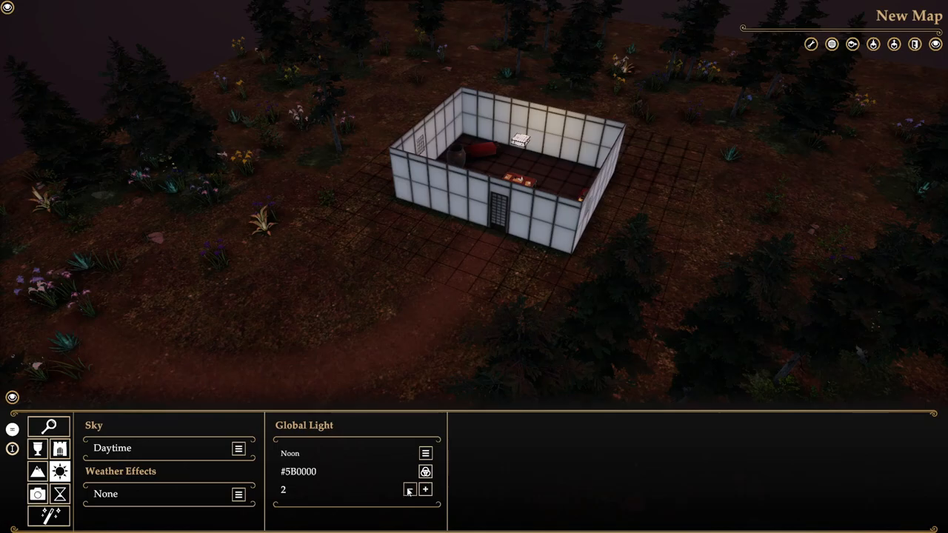
left_click(409, 489)
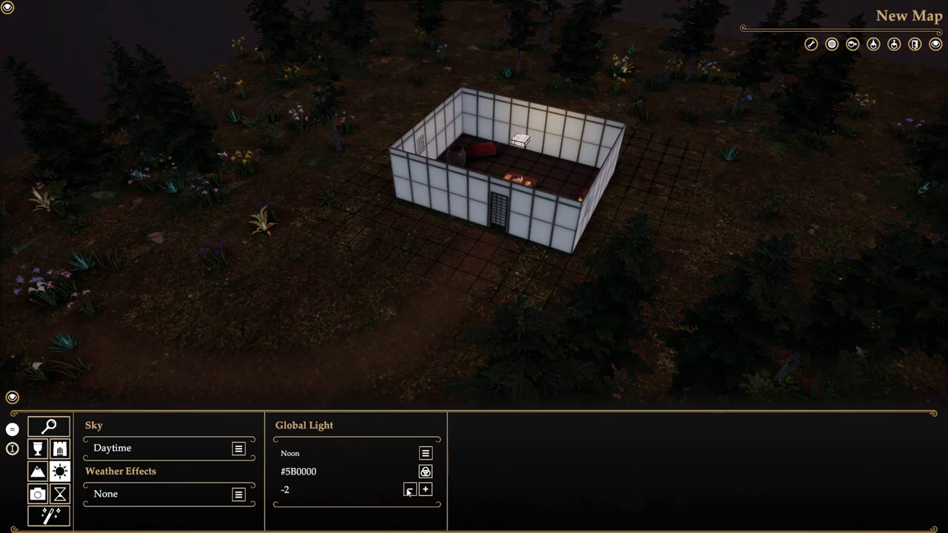
left_click(425, 490)
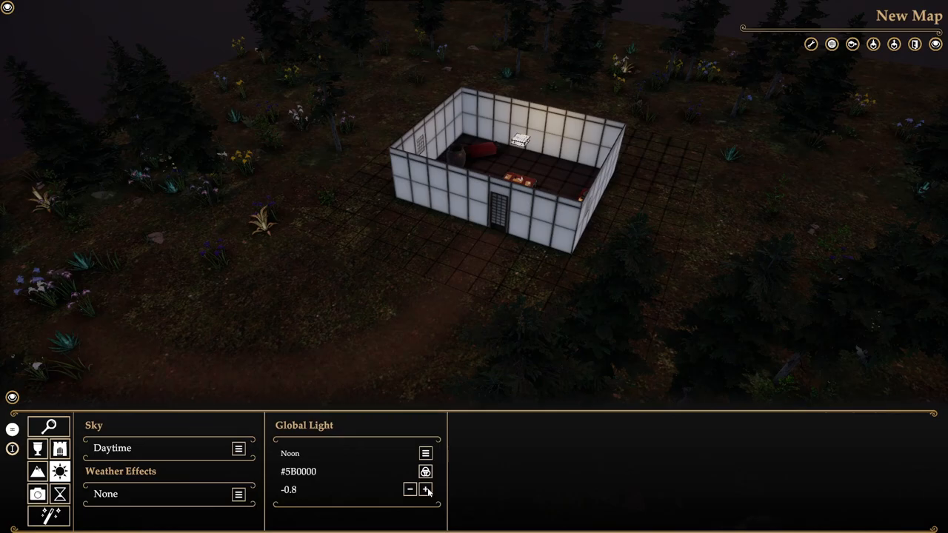
mouse_move(198, 370)
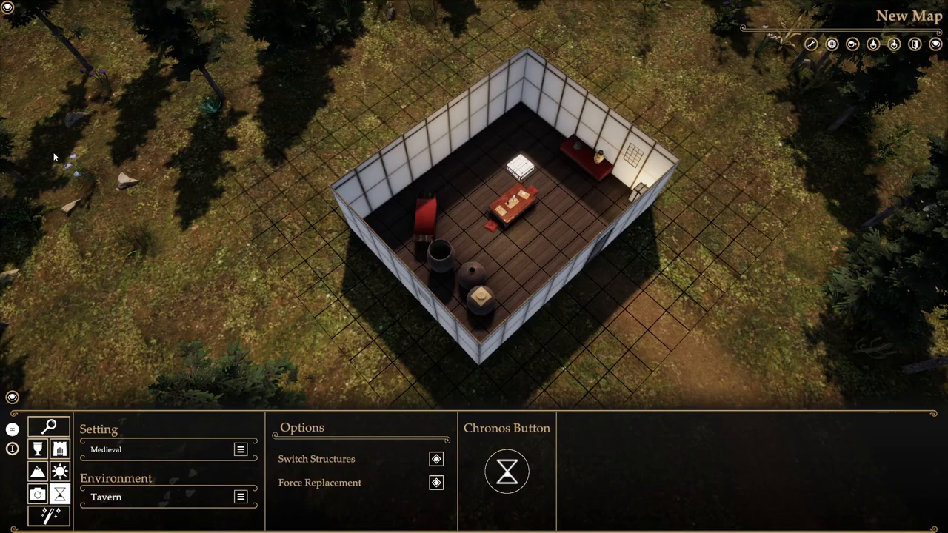
mouse_move(421, 295)
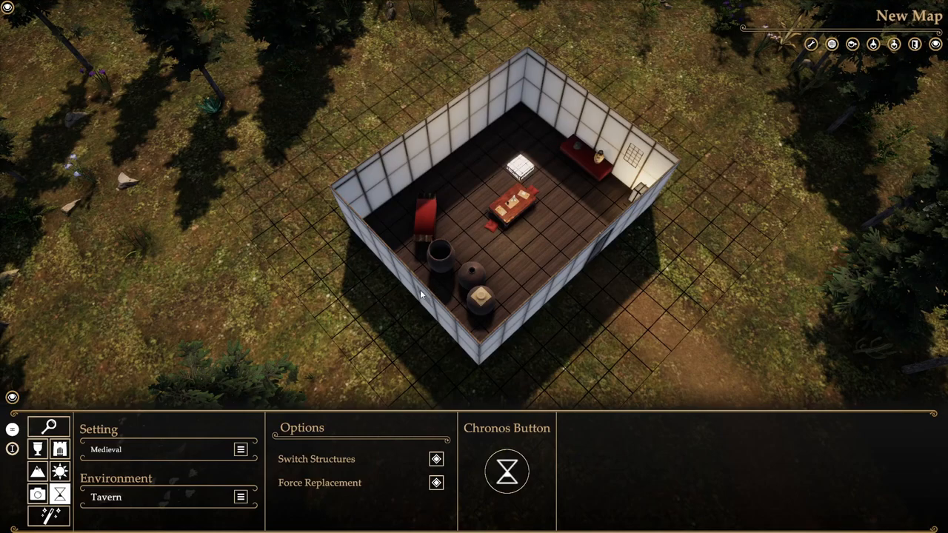
mouse_move(463, 440)
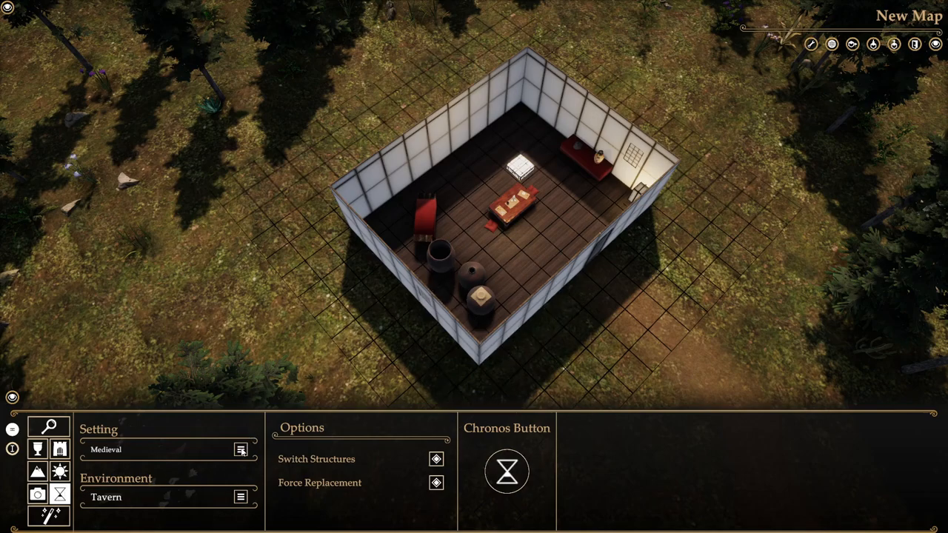
- Browse the Tavern, Dungeon, Castle, Town and Fort environment types
left_click(241, 449)
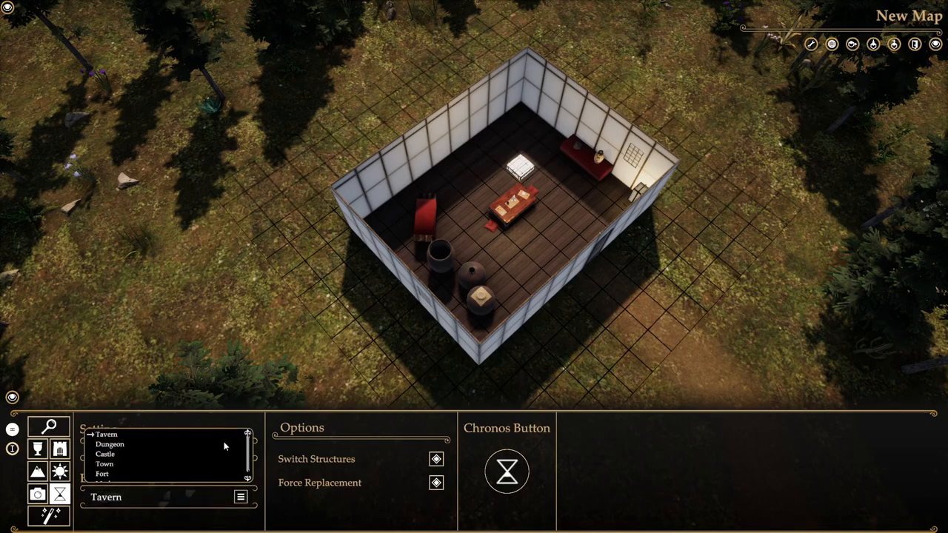
left_click(106, 450)
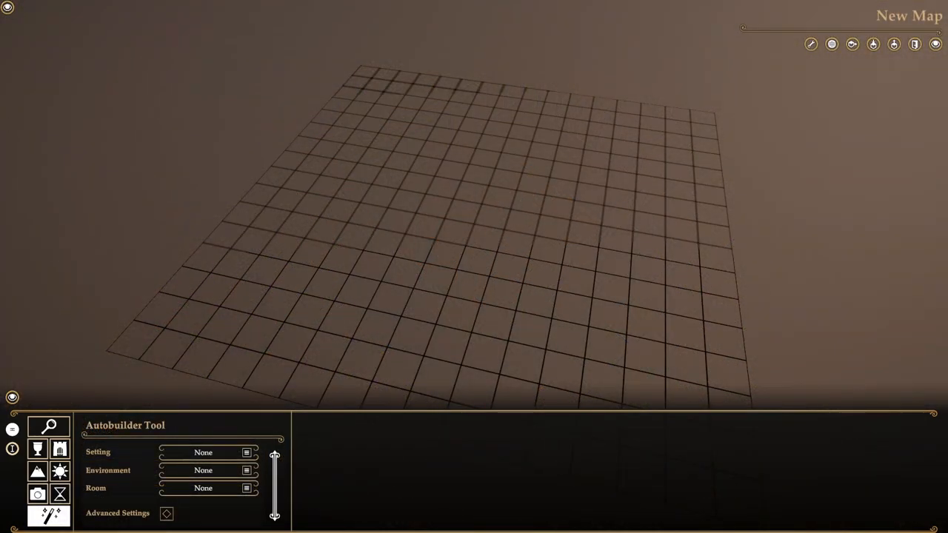
mouse_move(321, 285)
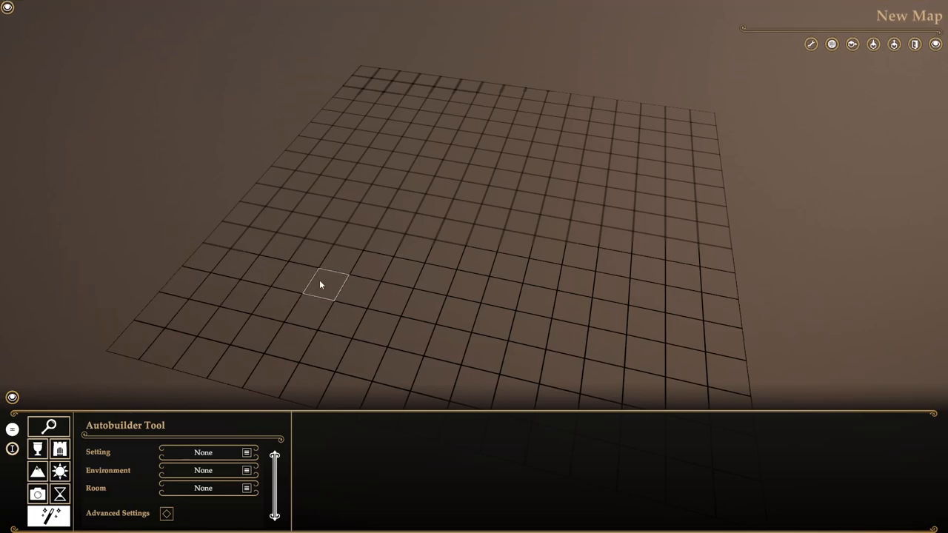
mouse_move(230, 465)
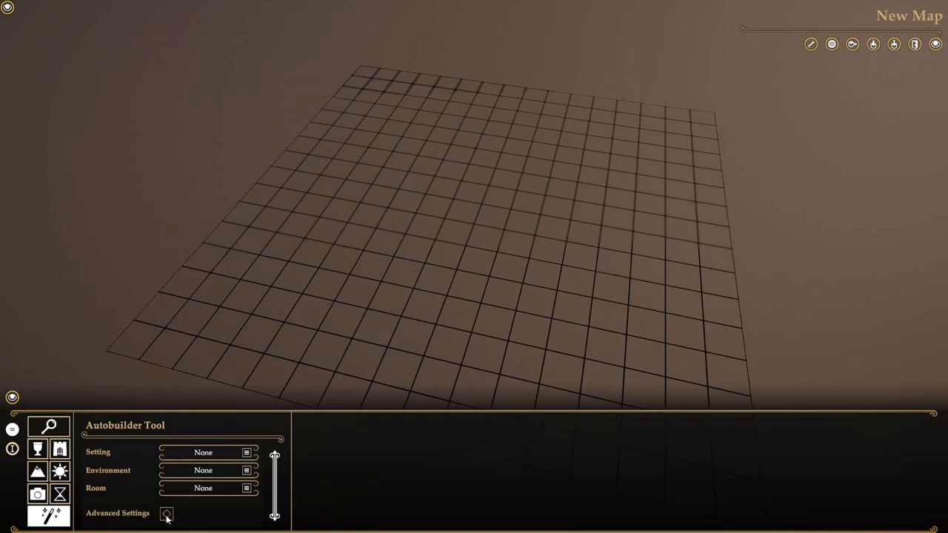
- Set the Autobuilder to Cyberpunk setting, Bar environment and Bar Main room
left_click(166, 513)
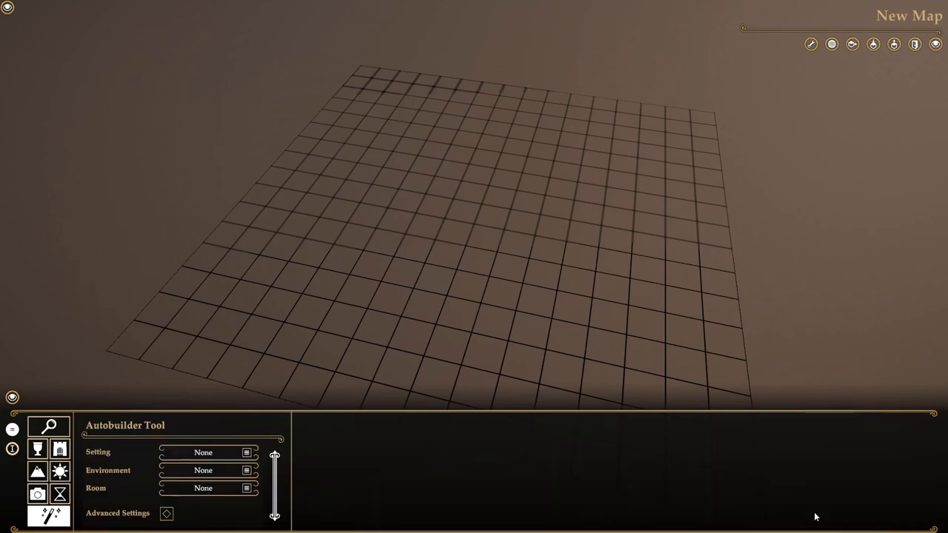
mouse_move(310, 457)
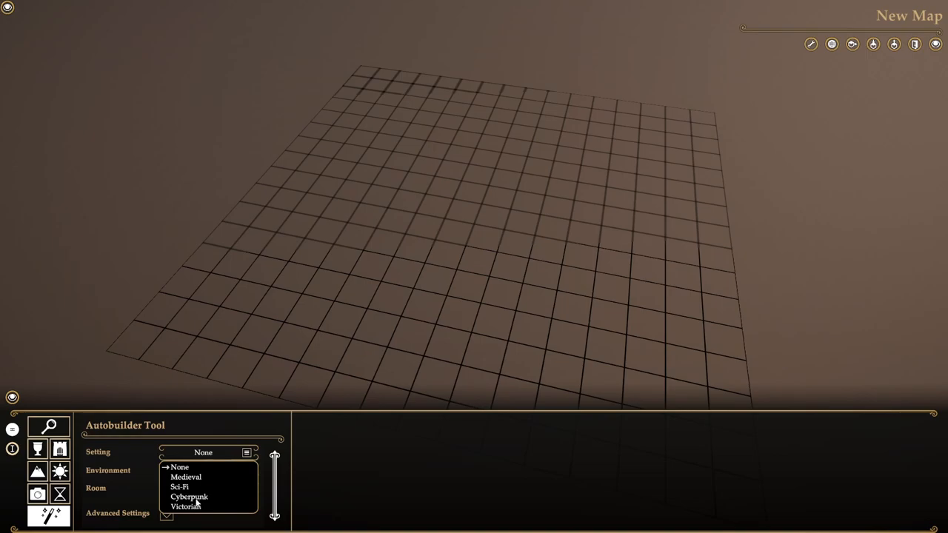
left_click(180, 467)
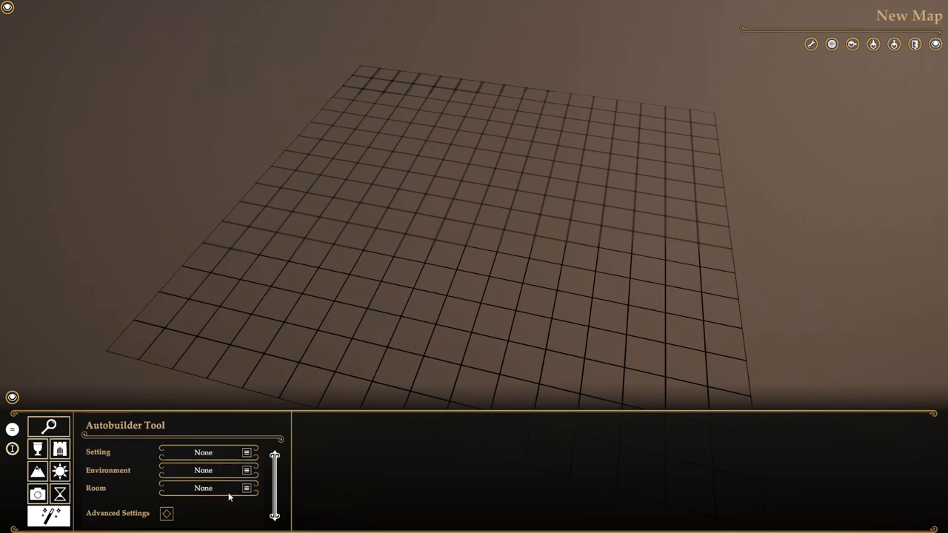
left_click(203, 452)
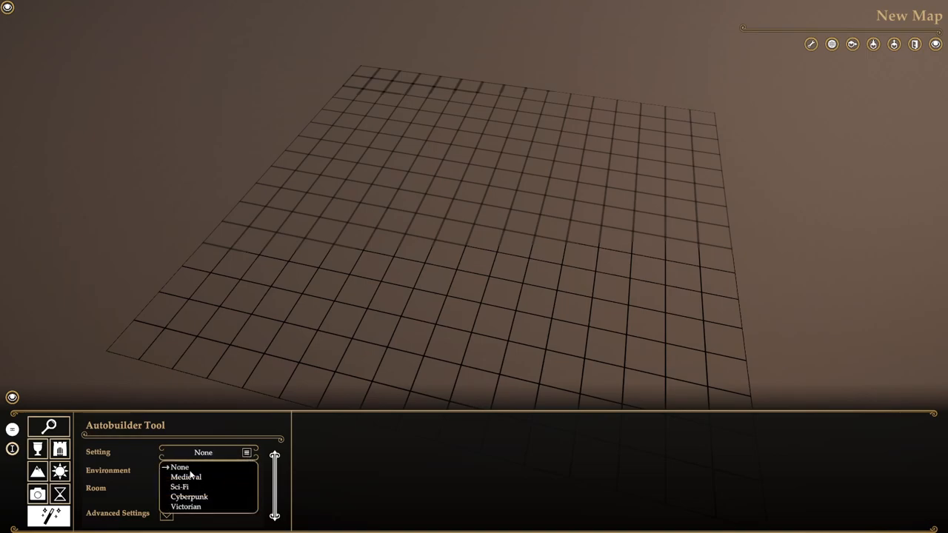
left_click(189, 497)
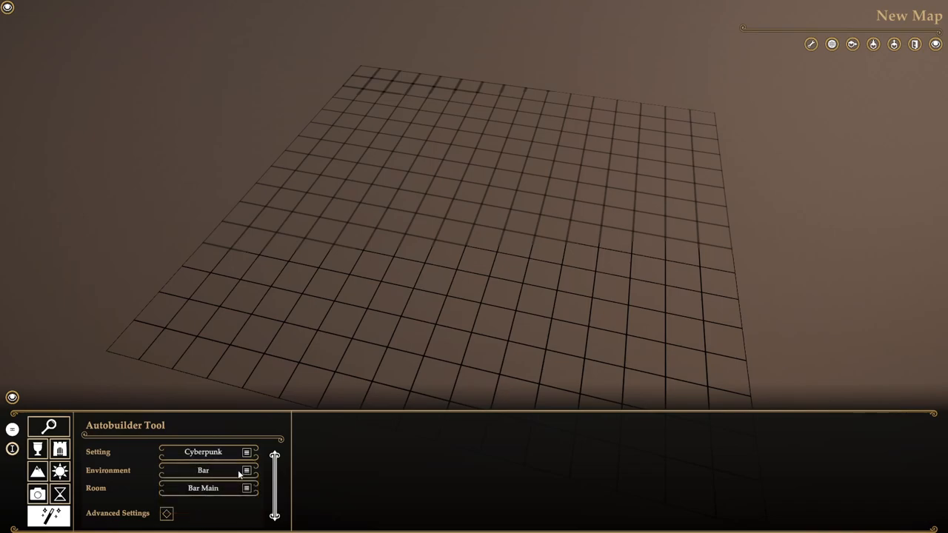
left_click(246, 470)
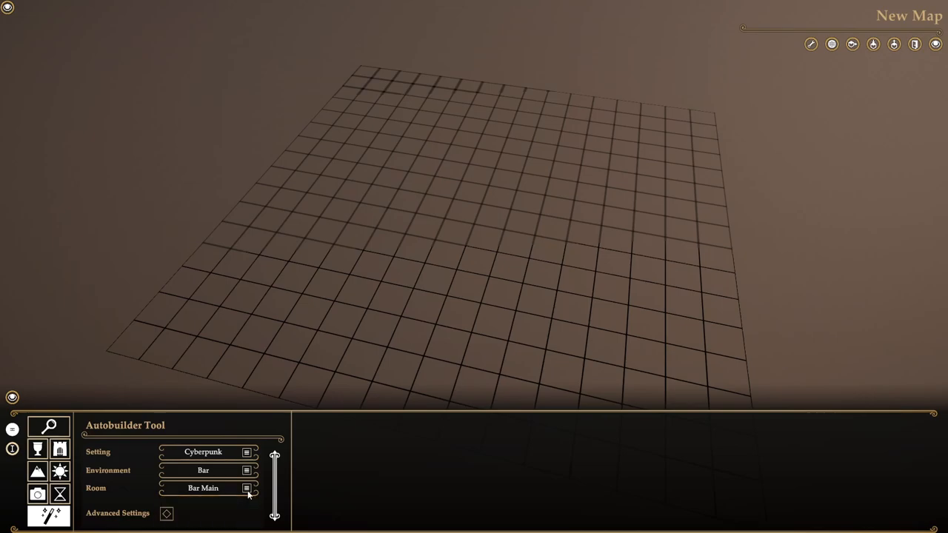
mouse_move(210, 503)
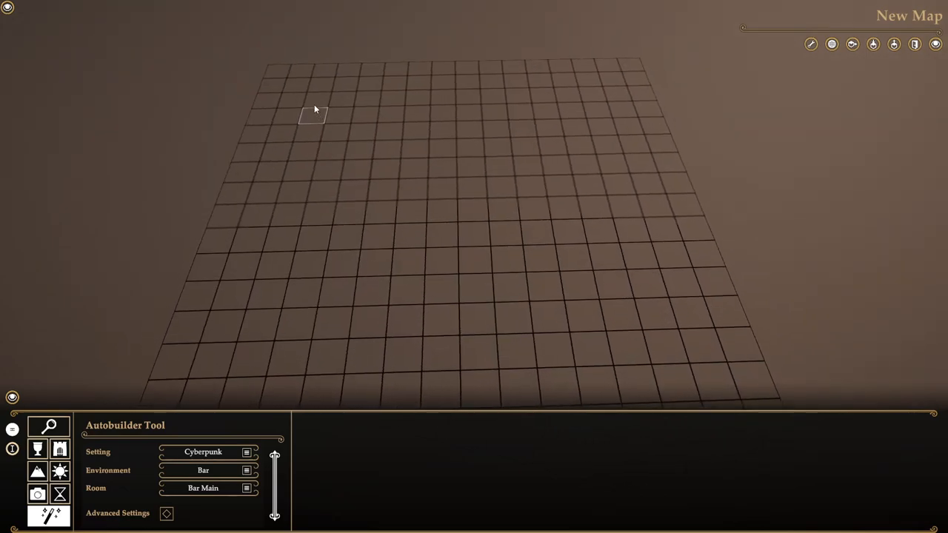
- Select a tile rectangle near the grid's far-left corner and auto-build the Cyberpunk bar
left_click_drag(311, 110, 447, 207)
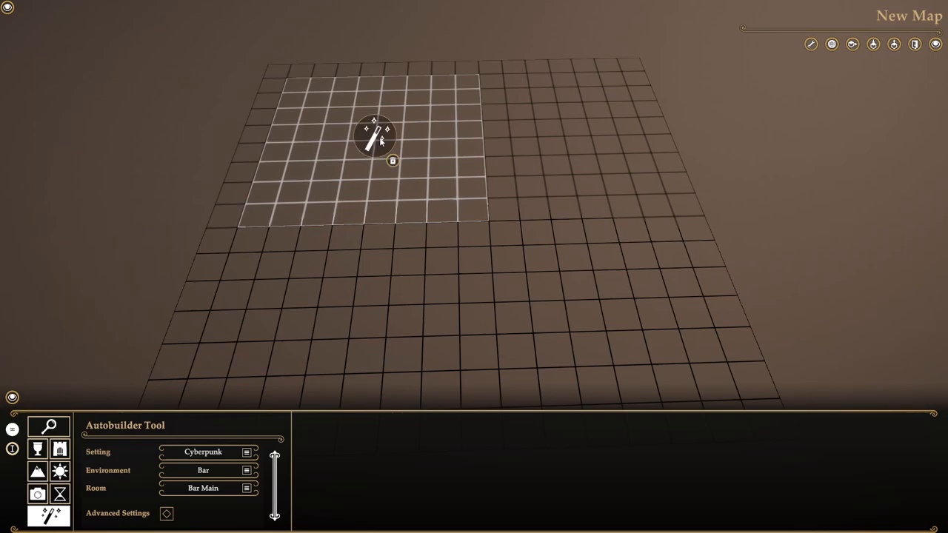
left_click(374, 137)
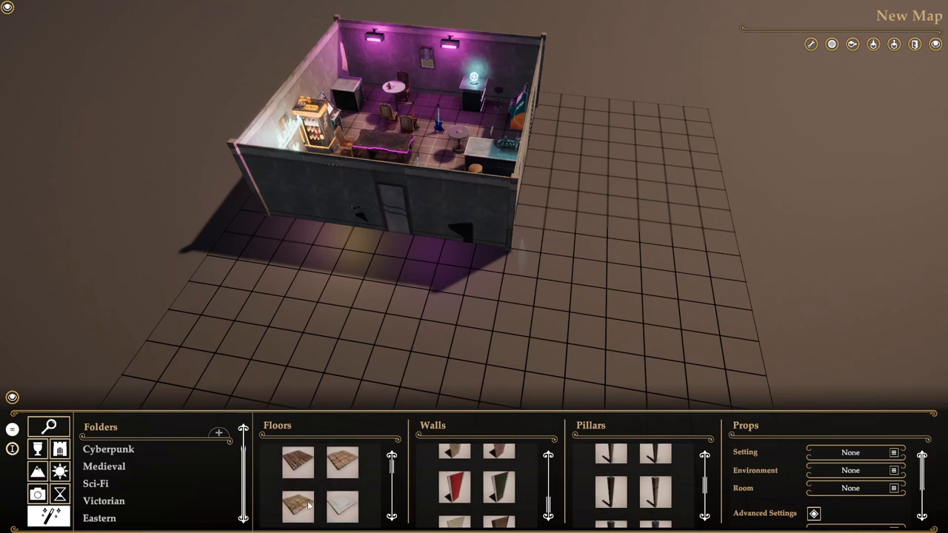
- Choose floor, red wall and pillar styles and set props to Sci-Fi Spaceship Bedroom
left_click(298, 508)
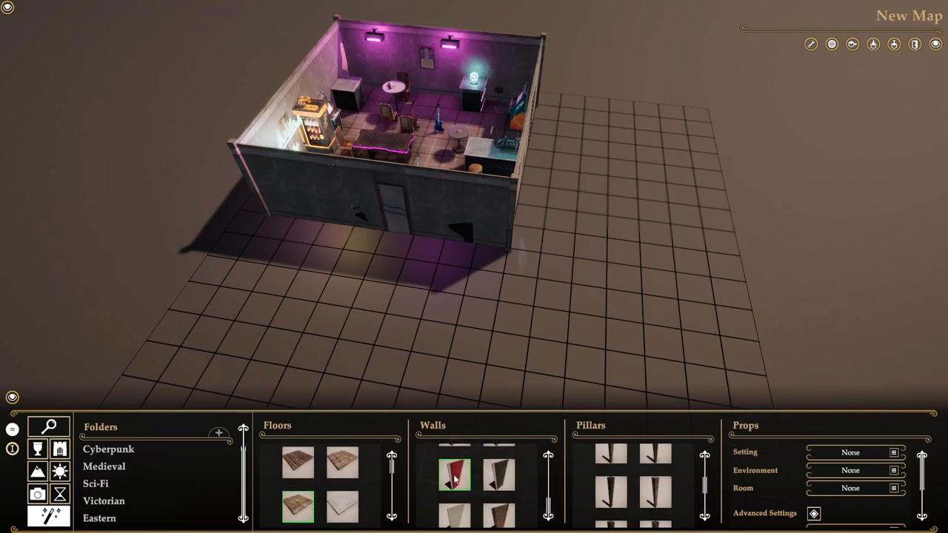
left_click(611, 493)
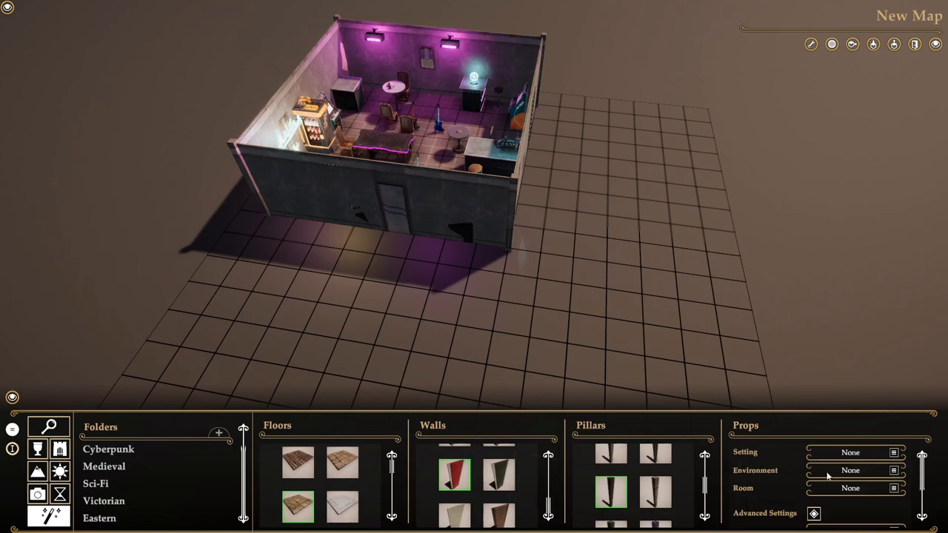
left_click(851, 453)
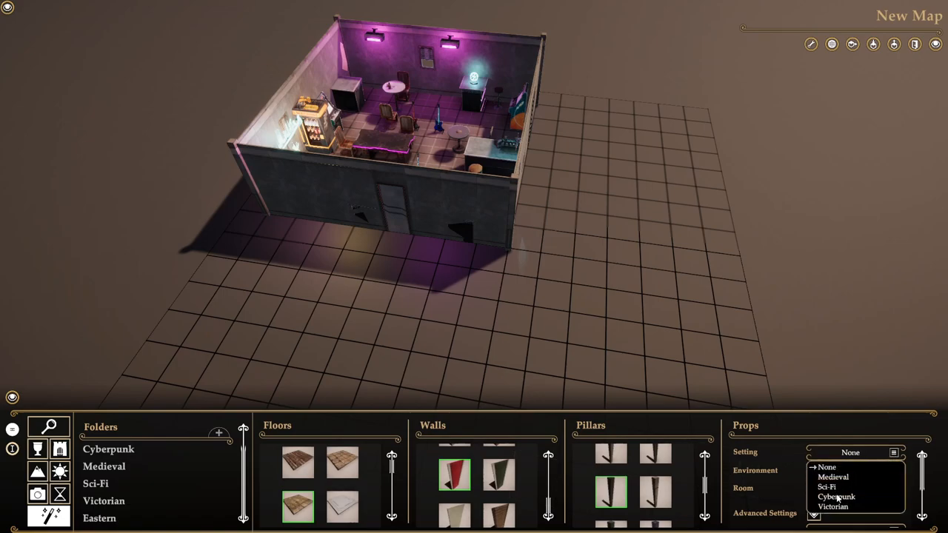
left_click(826, 487)
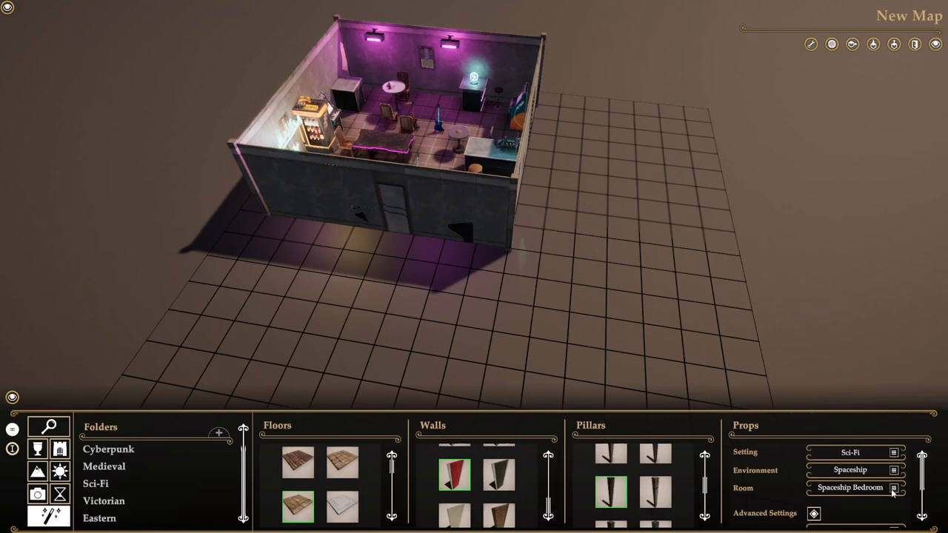
left_click(850, 487)
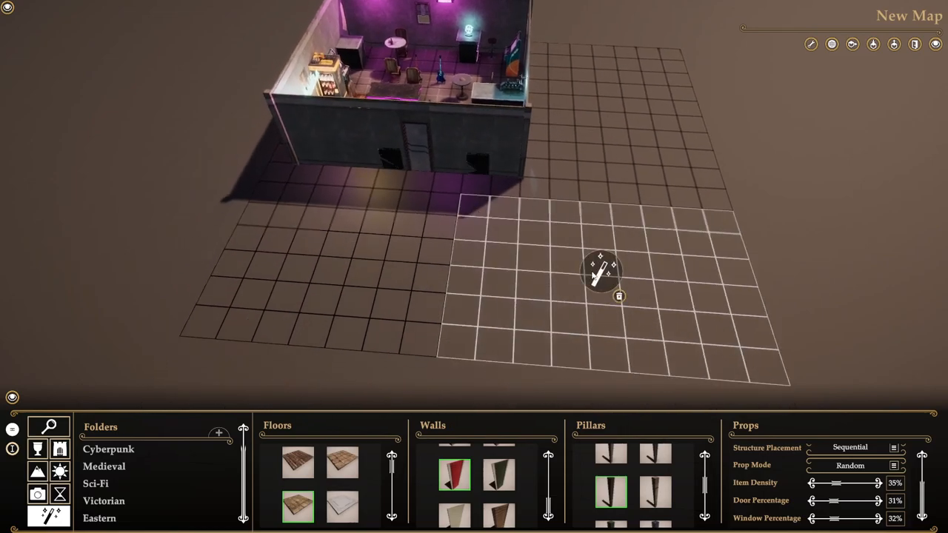
- Generate the Sci-Fi room with red striped walls in the marked area beside the bar
left_click(600, 271)
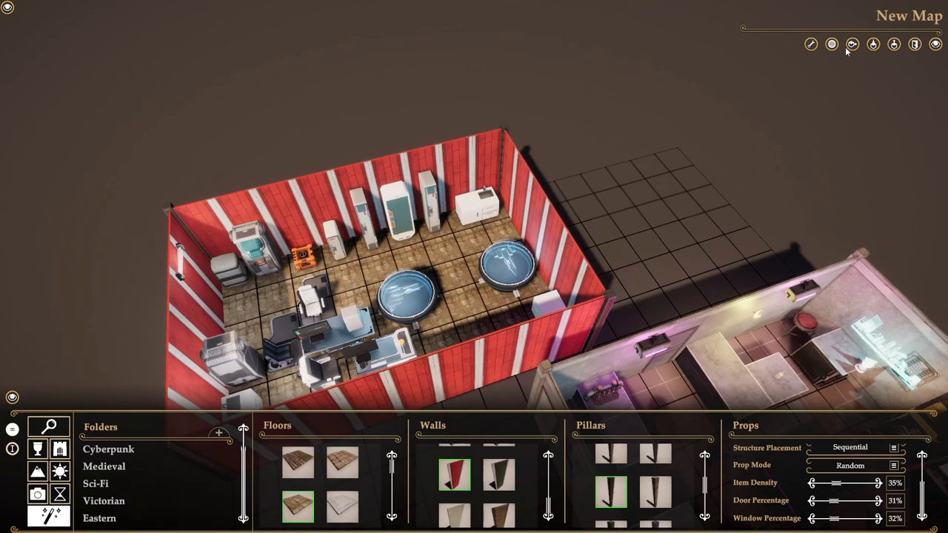
mouse_move(852, 46)
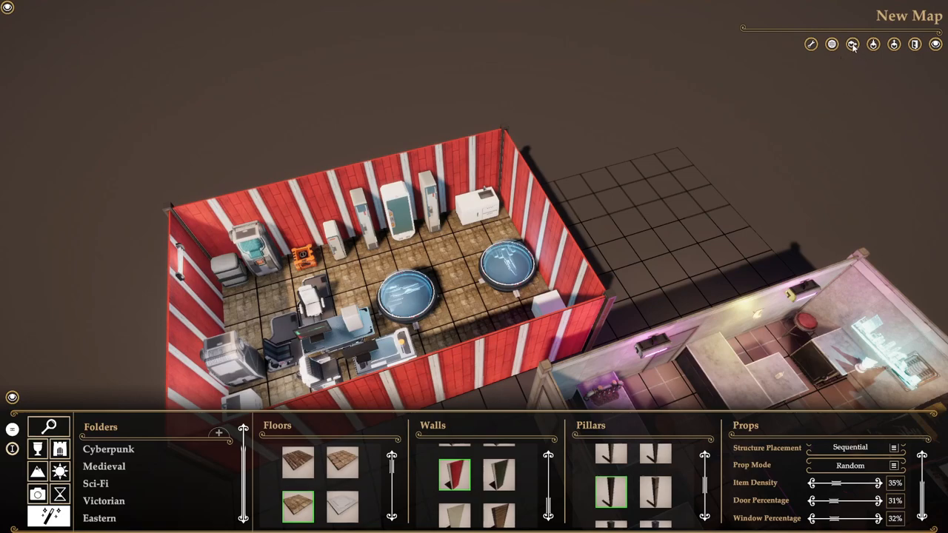
- Set up an image export with the camera set to Top View
left_click(852, 43)
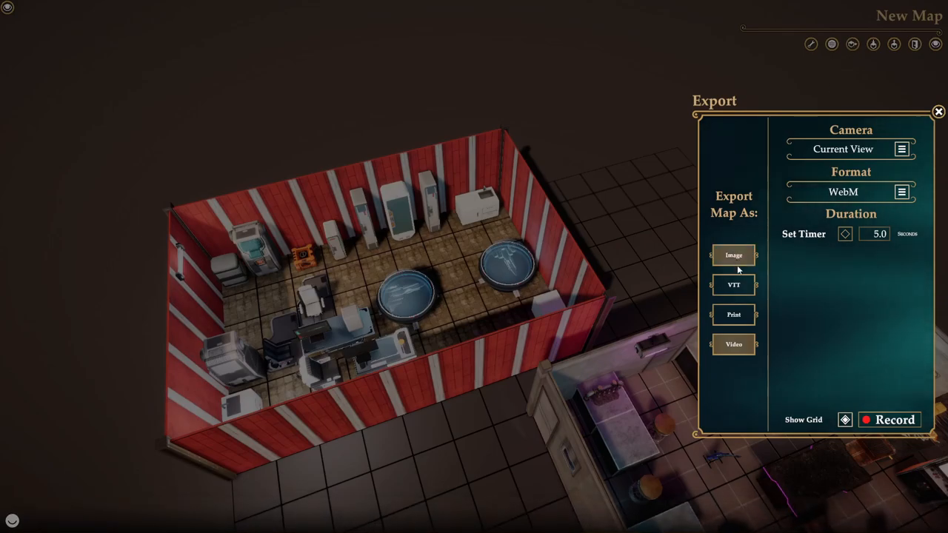
left_click(733, 255)
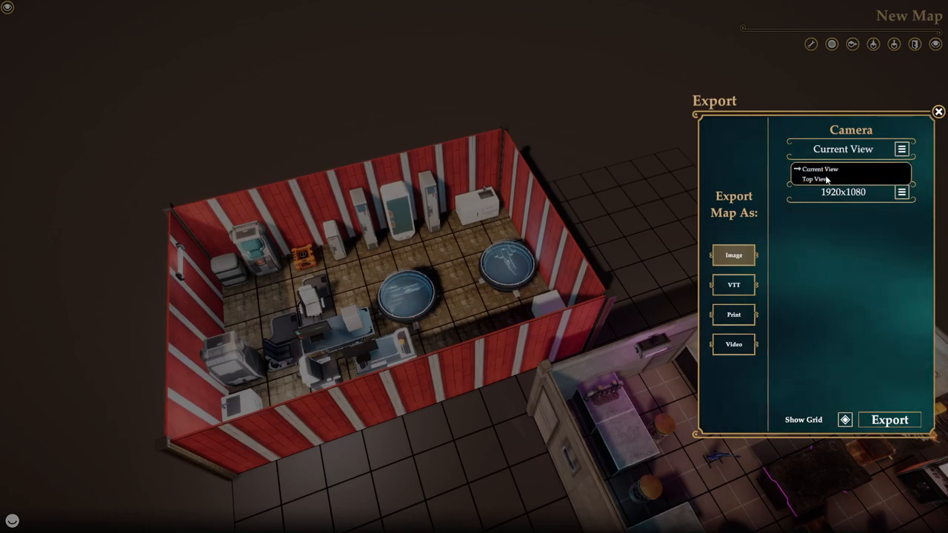
left_click(813, 178)
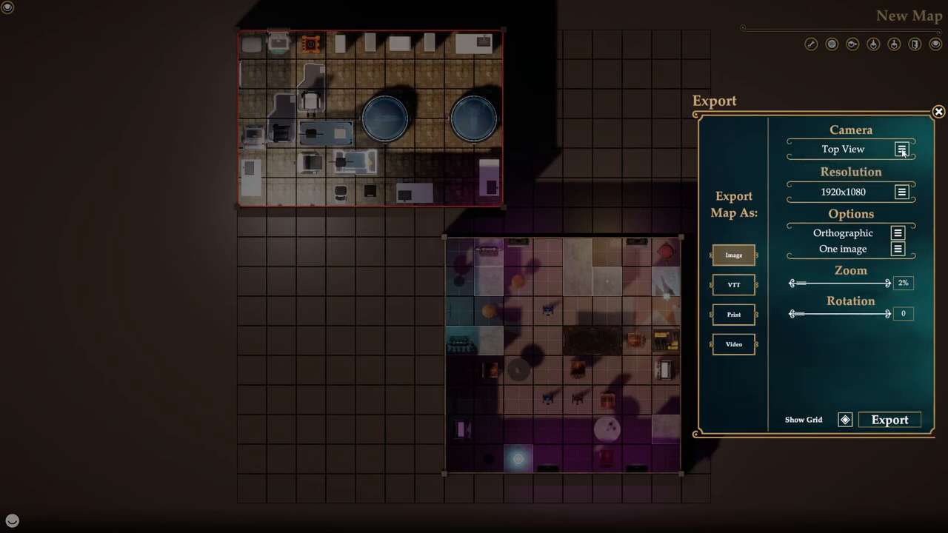
mouse_move(893, 184)
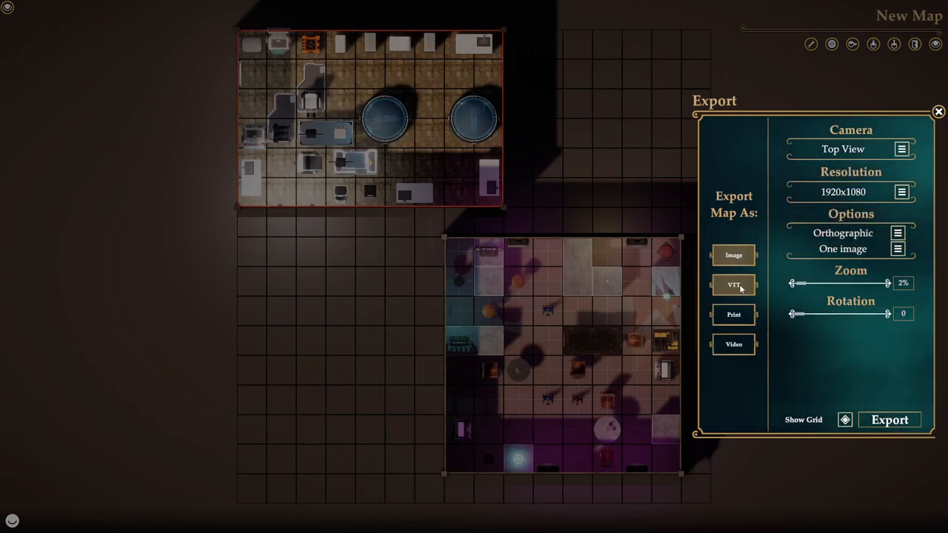
- Configure the VTT export for Foundry as a PNG image with additional spacing of 2
left_click(734, 284)
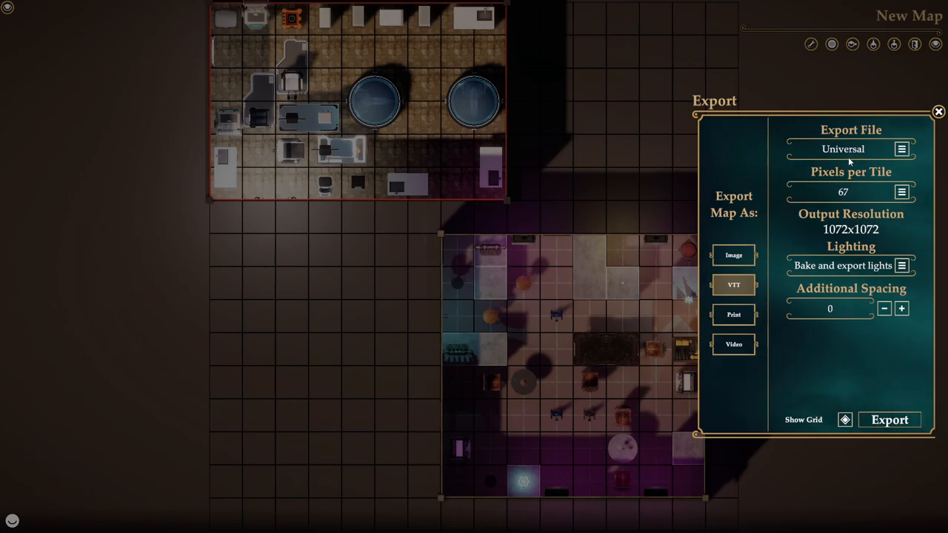
left_click(901, 149)
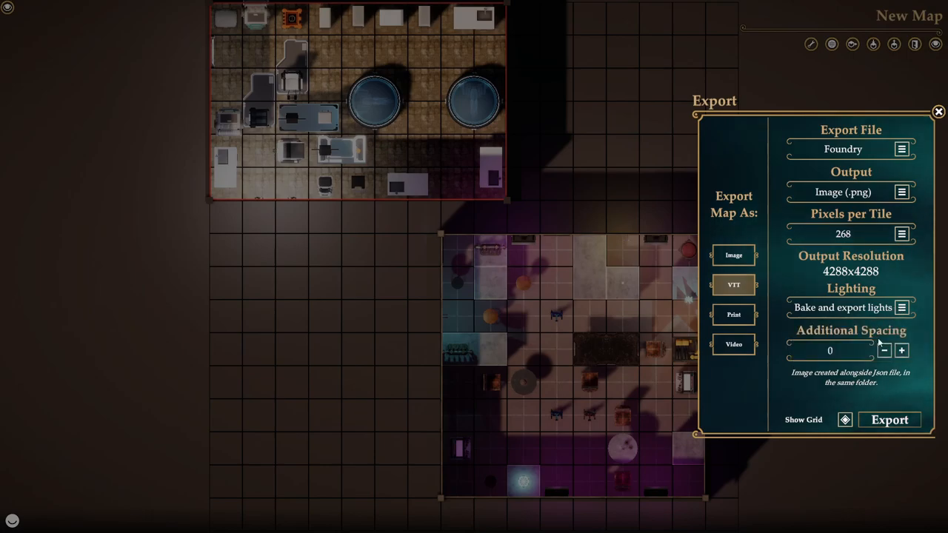
left_click(901, 351)
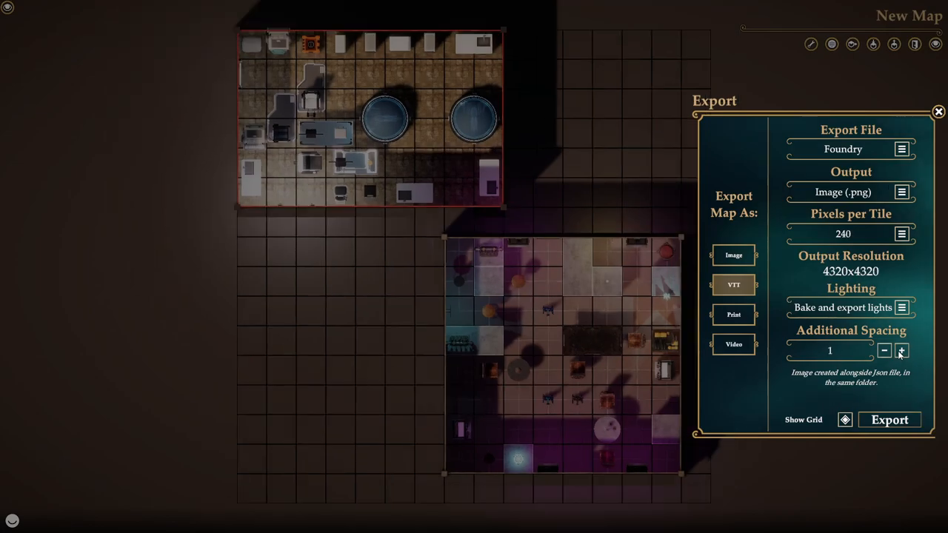
left_click(901, 350)
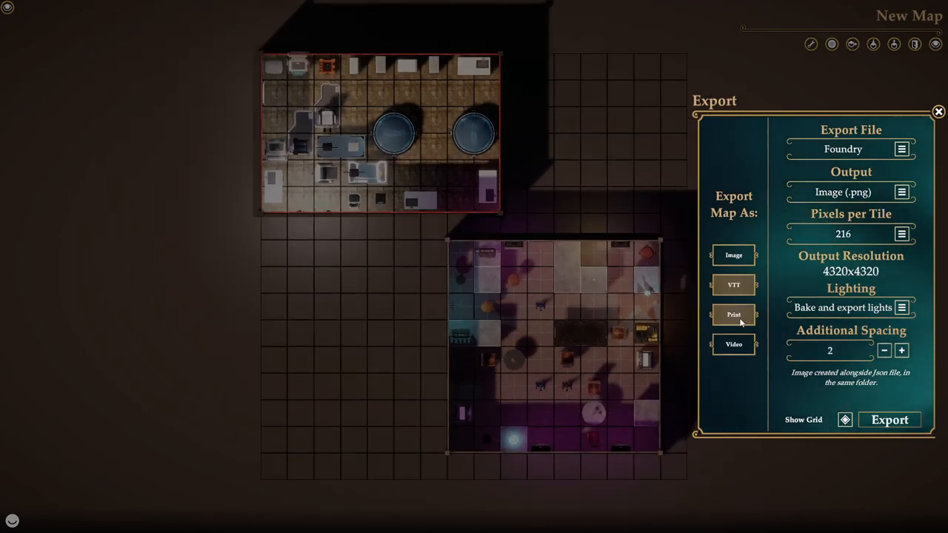
- Review the A4 print page format, size, resolution and orthographic perspective, then bring up video export
left_click(733, 315)
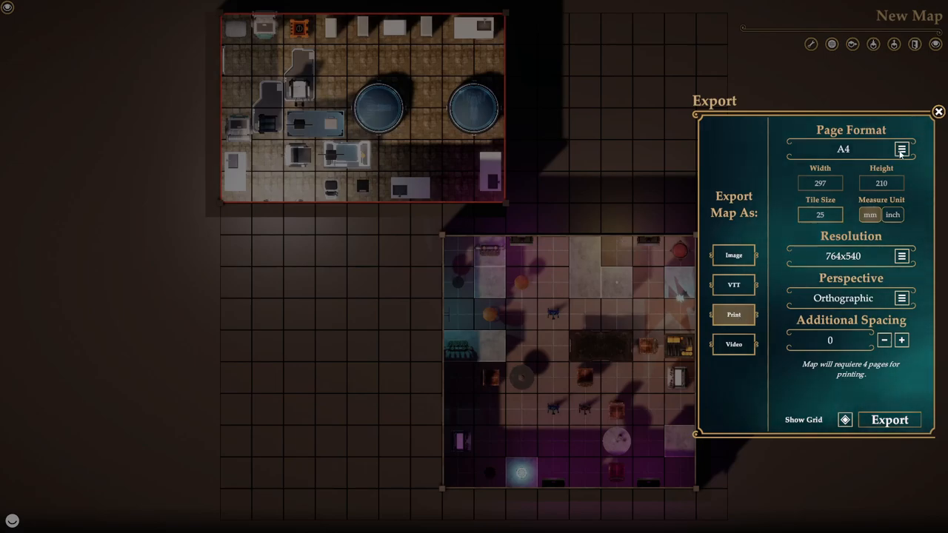
left_click(902, 149)
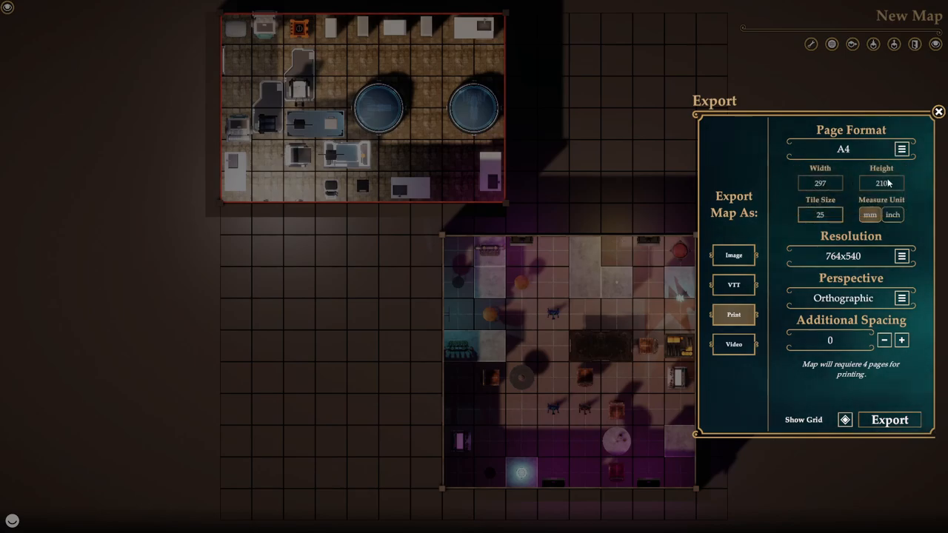
left_click(820, 214)
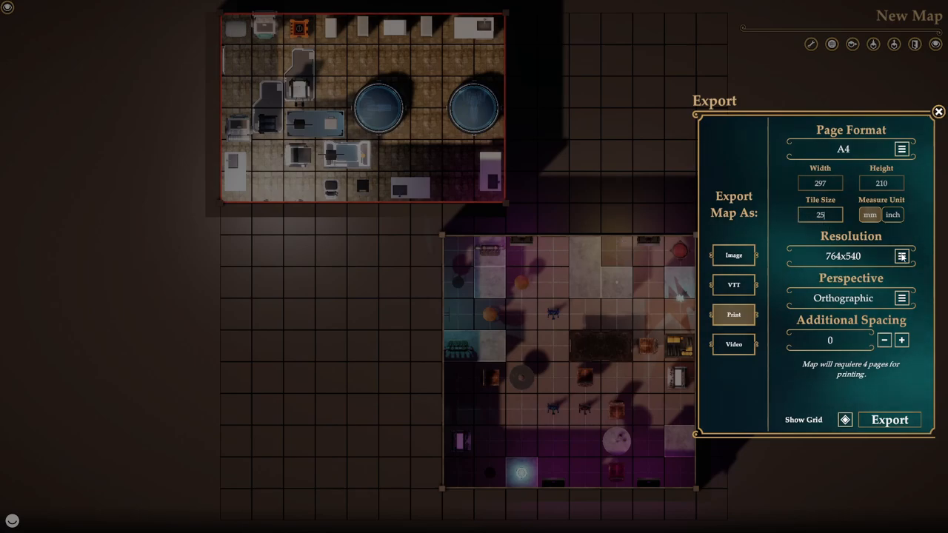
left_click(901, 256)
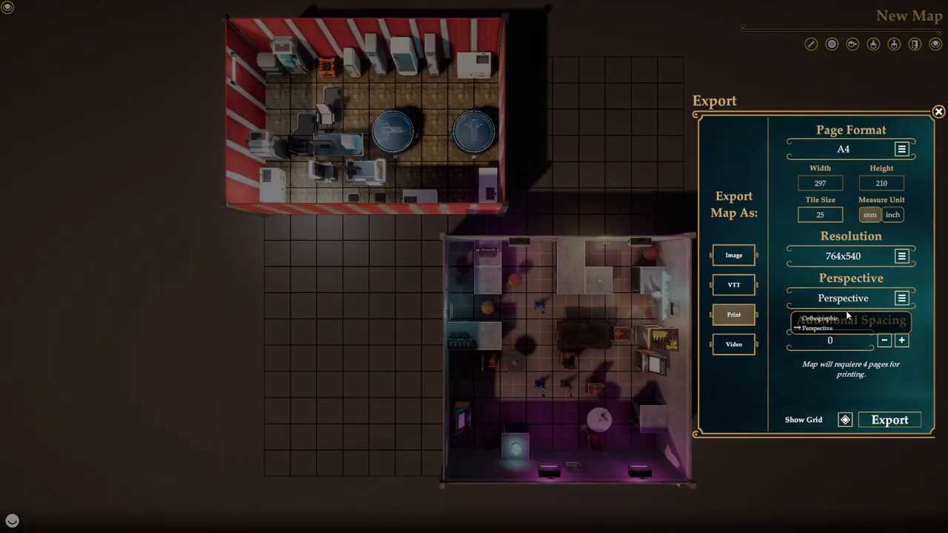
left_click(821, 318)
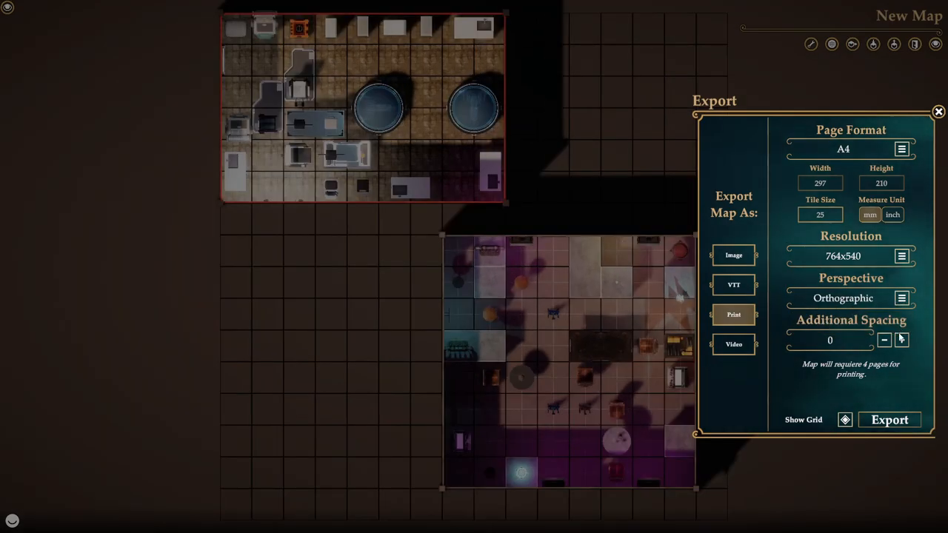
left_click(902, 340)
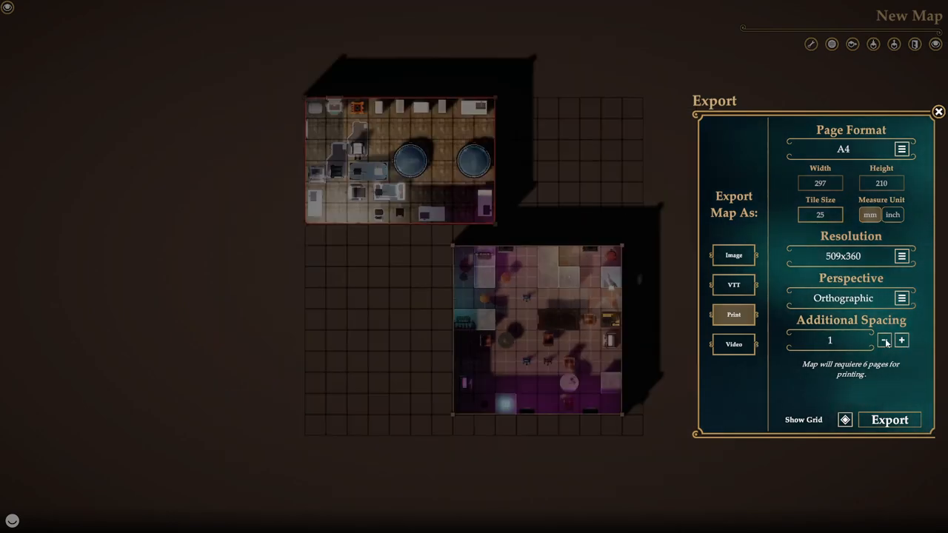
left_click(733, 343)
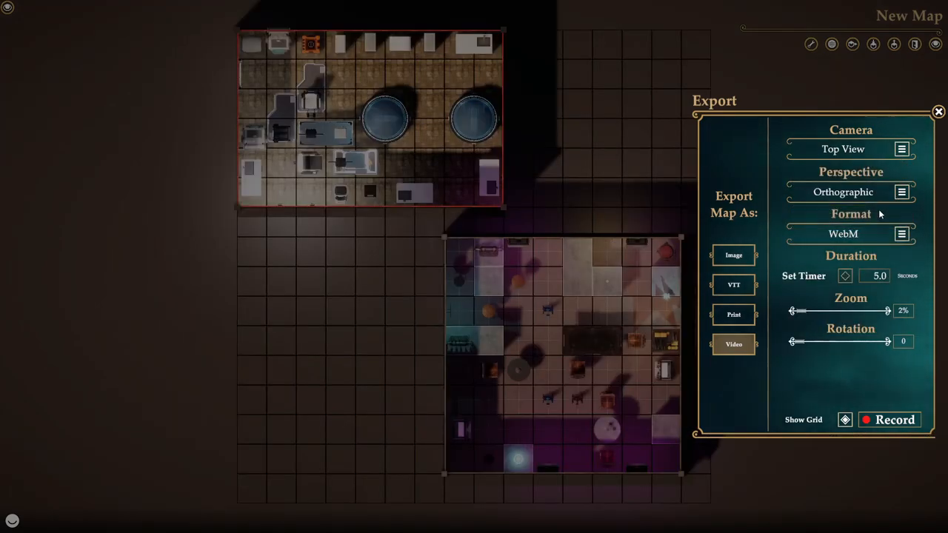
- Change the top-view video export format from WebM to Mp4
left_click(843, 233)
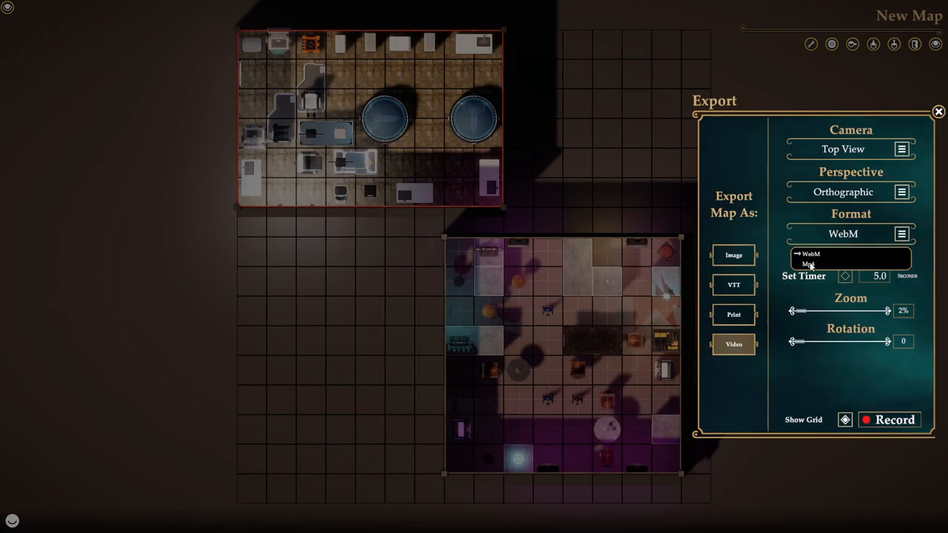
left_click(809, 264)
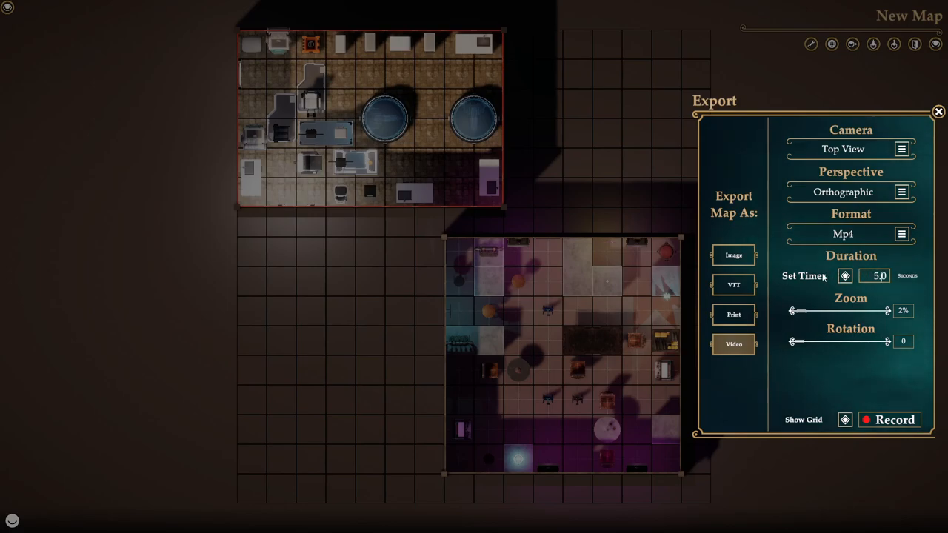
mouse_move(857, 373)
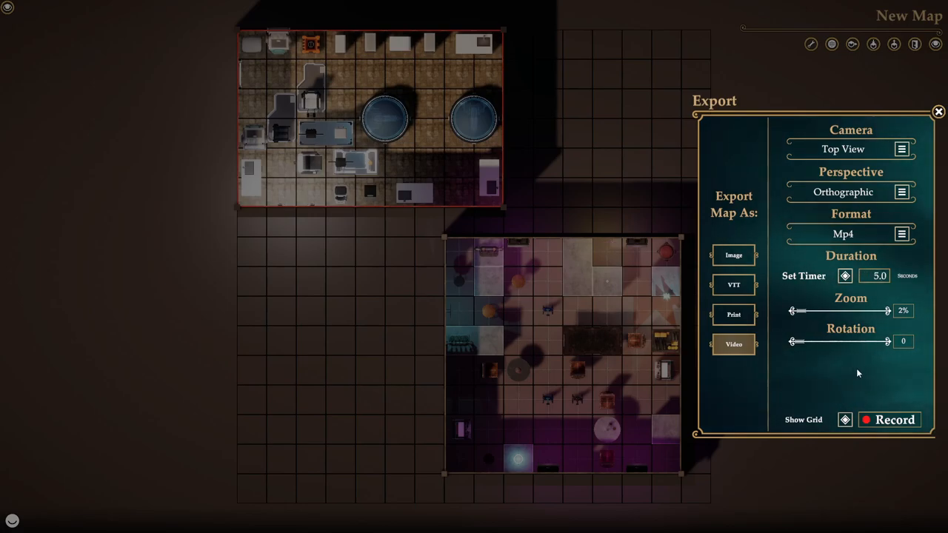